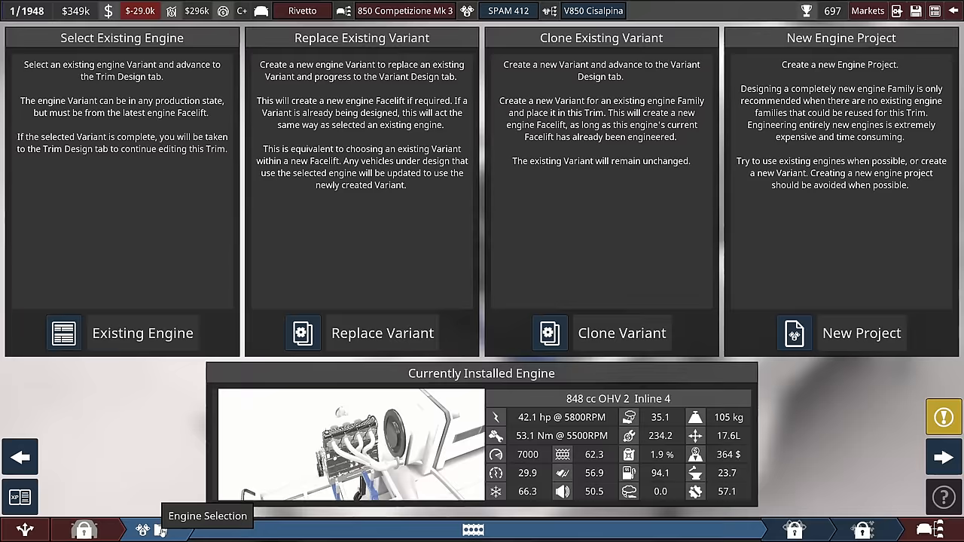
Create a replacement variant of the V850 Cisalpina engine
{"action": "left_click", "coordinate": [142, 333]}
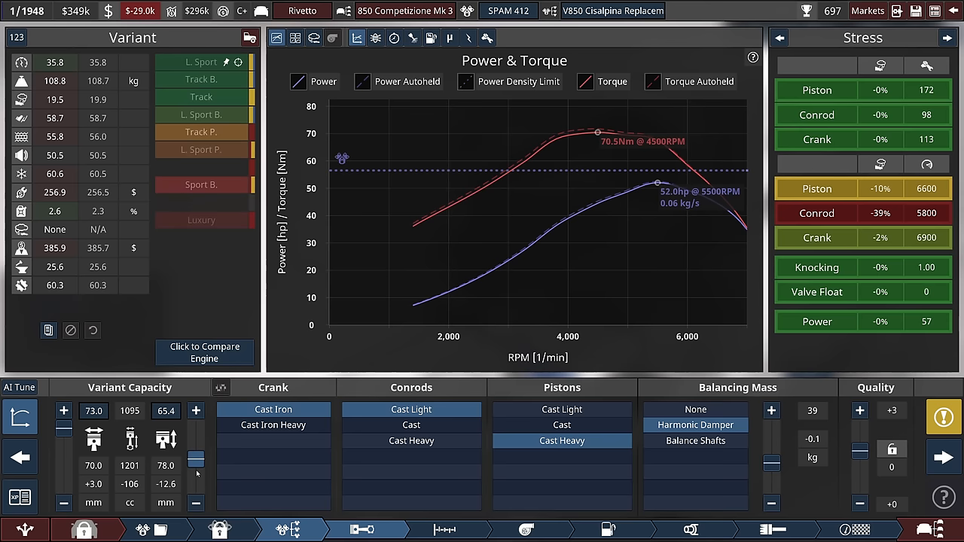
Set bore 71.0 and stroke 69.4 with cast pistons for a 1099 cc V1100 Cisalpina
{"action": "left_click", "coordinate": [204, 352]}
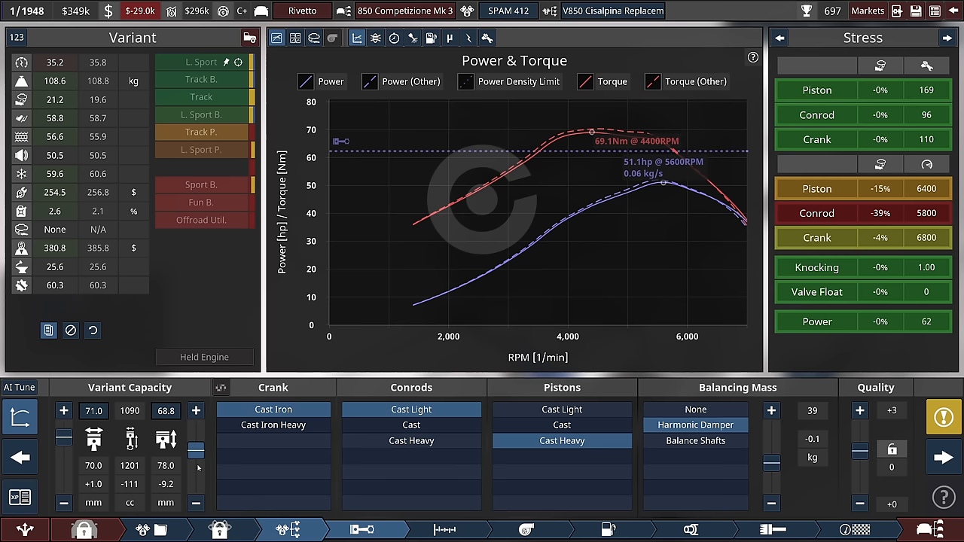
{"action": "left_click", "coordinate": [273, 425]}
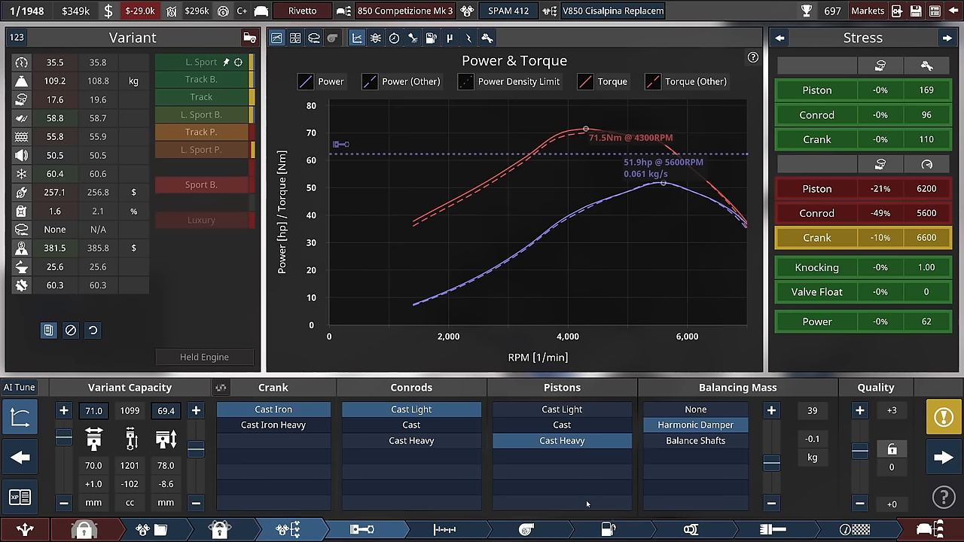
{"action": "left_click", "coordinate": [562, 425]}
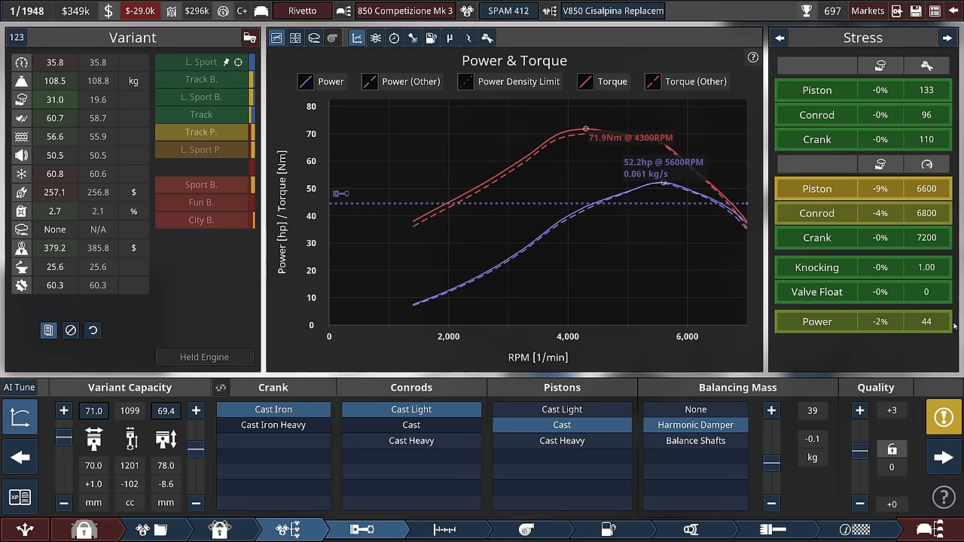
{"action": "left_click", "coordinate": [562, 409]}
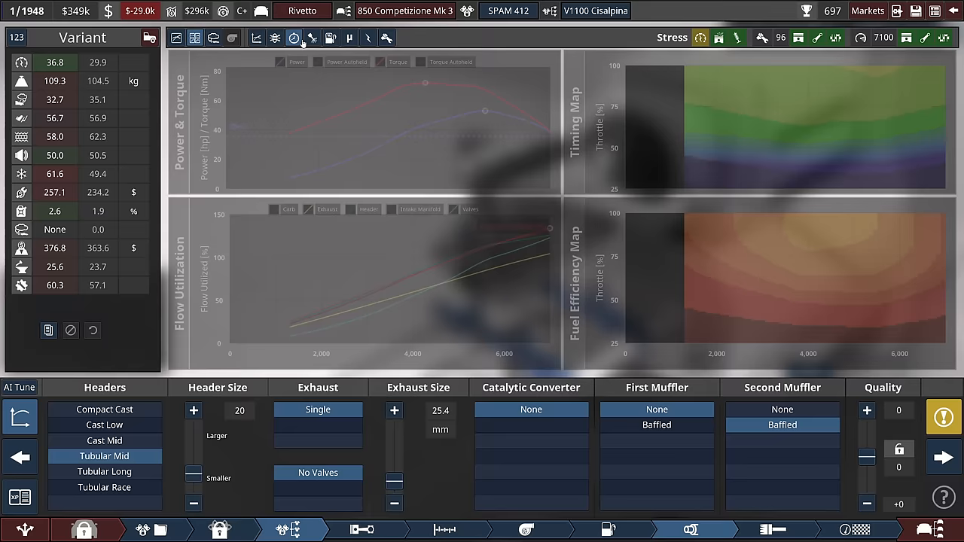
Compare the V1100 Cisalpina fuel system against the SPAM 412 - V850 Cisalpina engine
{"action": "left_click", "coordinate": [607, 530]}
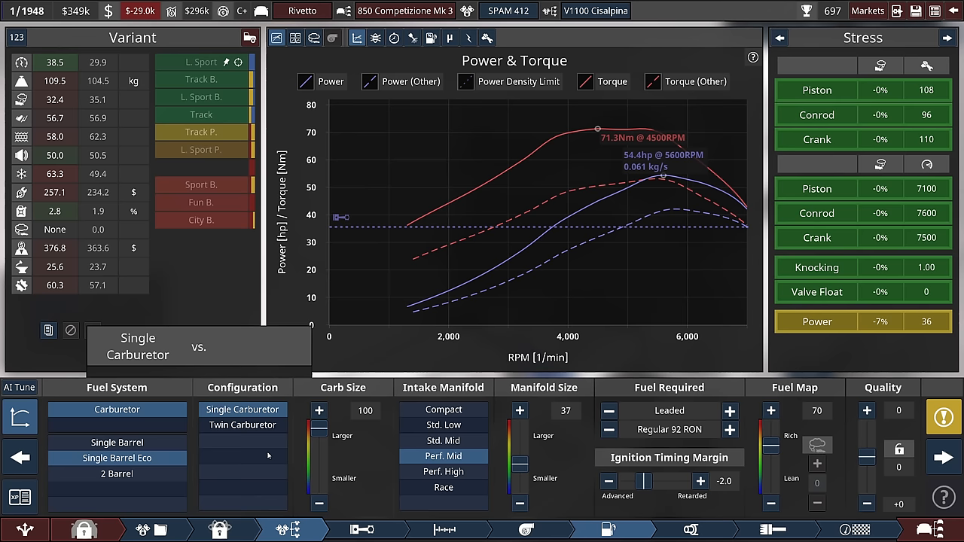
{"action": "left_click", "coordinate": [242, 425]}
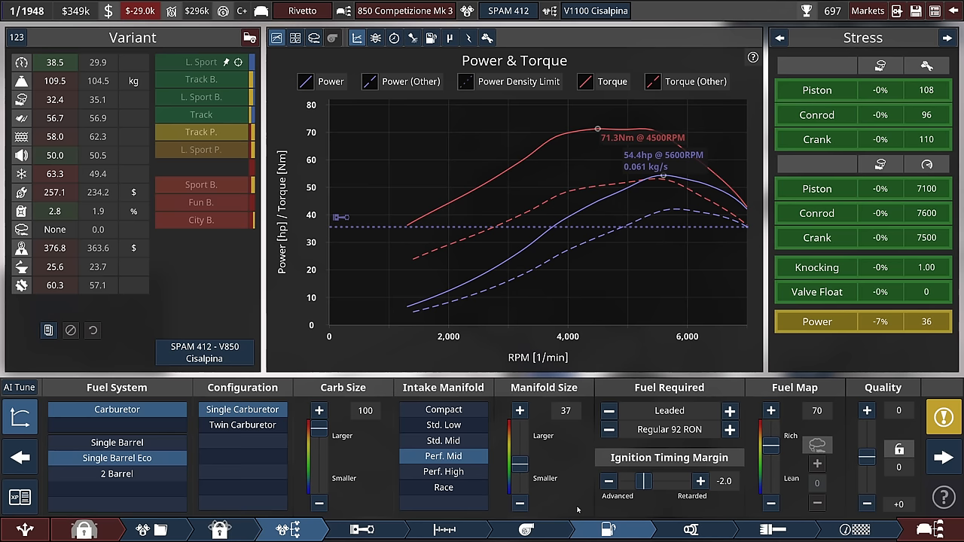
{"action": "left_click", "coordinate": [445, 530]}
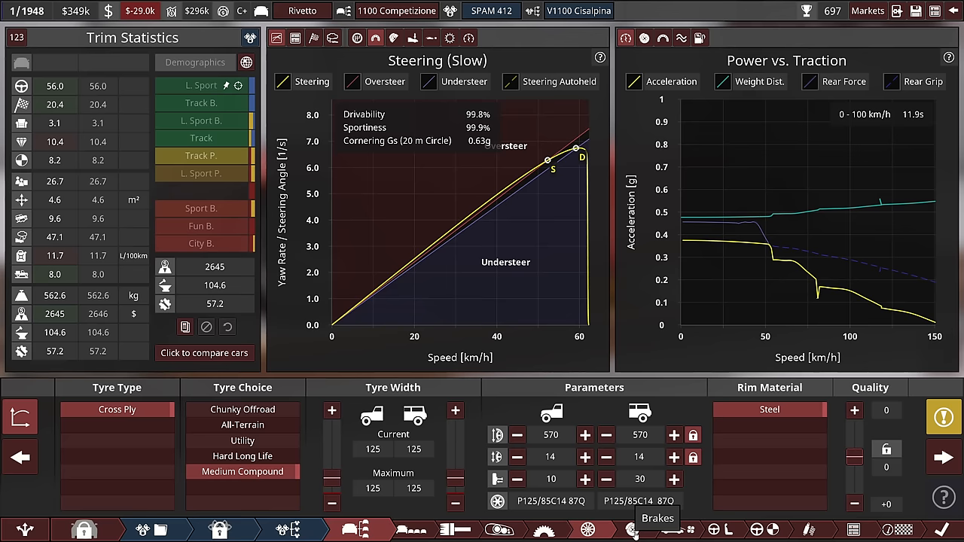
Move the 1100 MM trim from its tyres to the red paint scheme stage
{"action": "left_click", "coordinate": [633, 530]}
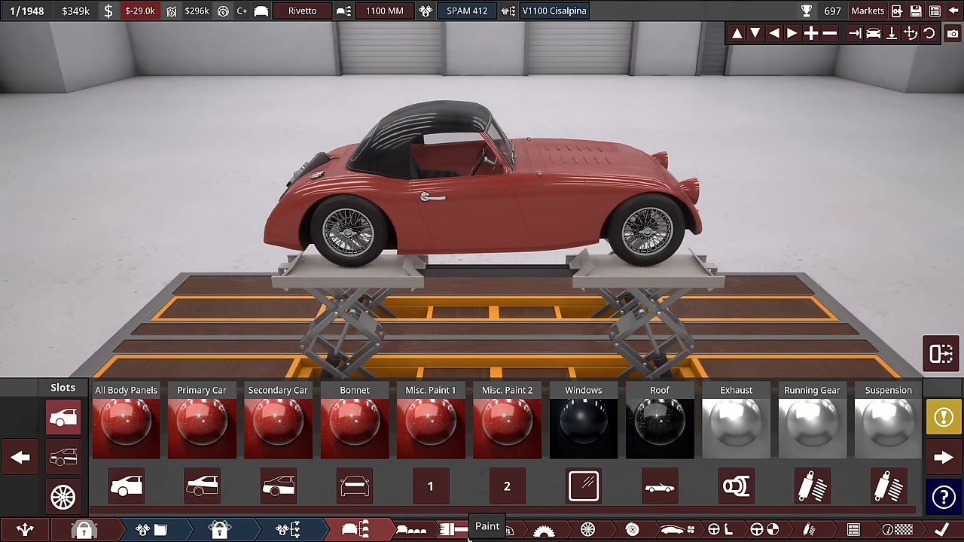
Bring up the fixture library with wire-spoked wheel choices for the red coupé
{"action": "left_click", "coordinate": [659, 422]}
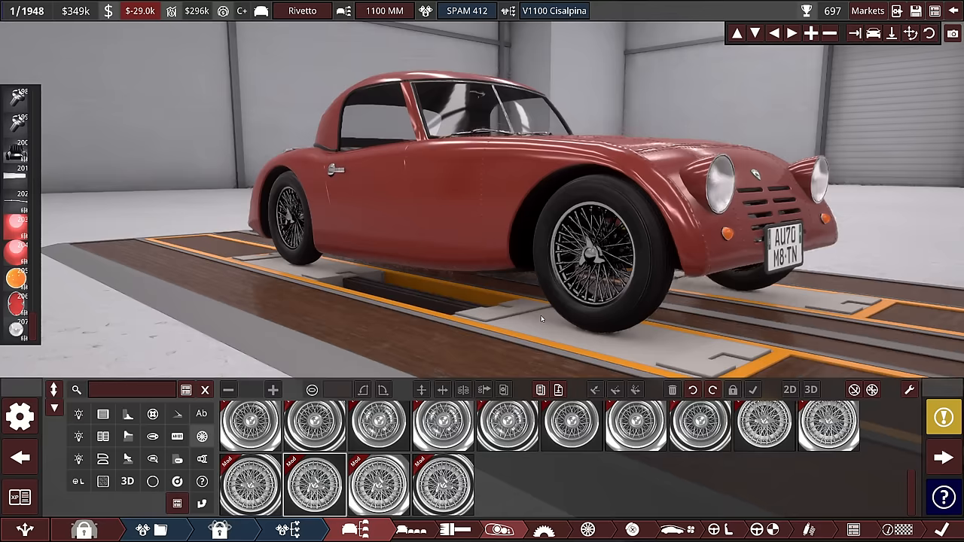
{"action": "left_click", "coordinate": [153, 459]}
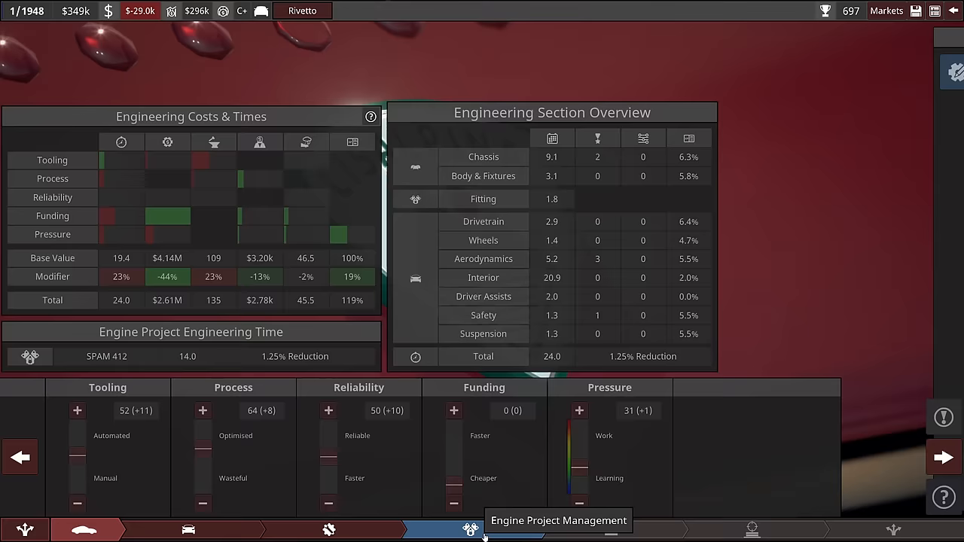
{"action": "left_click", "coordinate": [470, 530]}
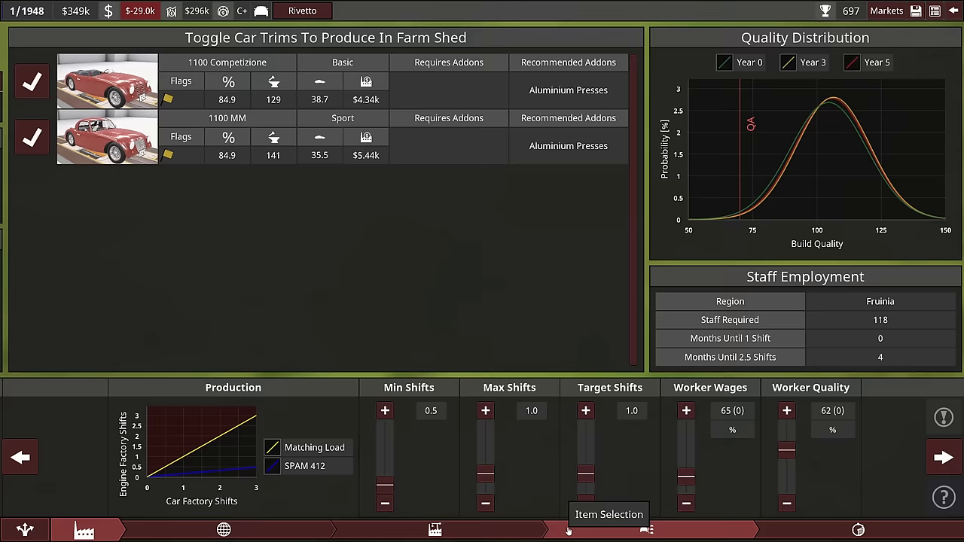
Bring up the Forecasting Tool for the 1100 Competizione and 1100 MM trims
{"action": "left_click", "coordinate": [385, 411]}
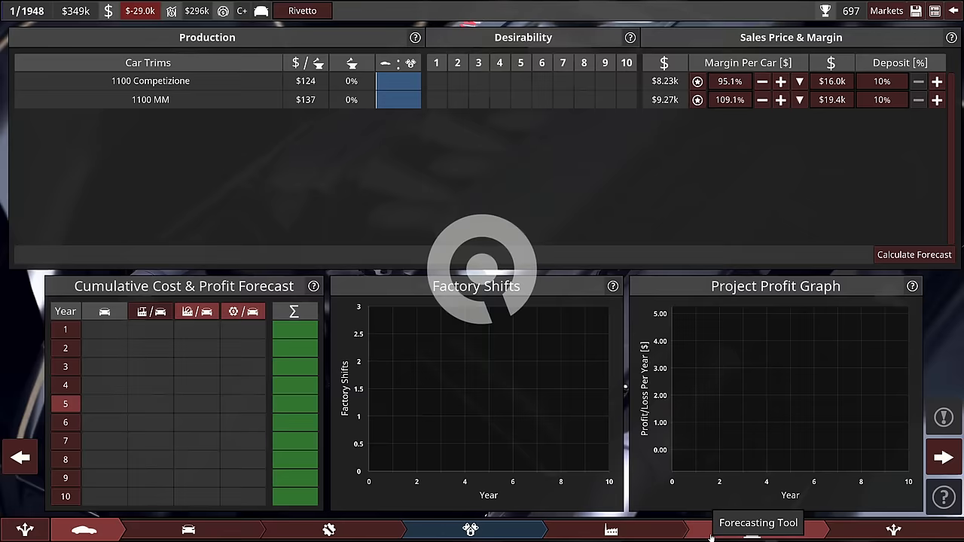
Calculate the ten-year forecast for both 1100 trims and move to engineering management
{"action": "left_click", "coordinate": [914, 254]}
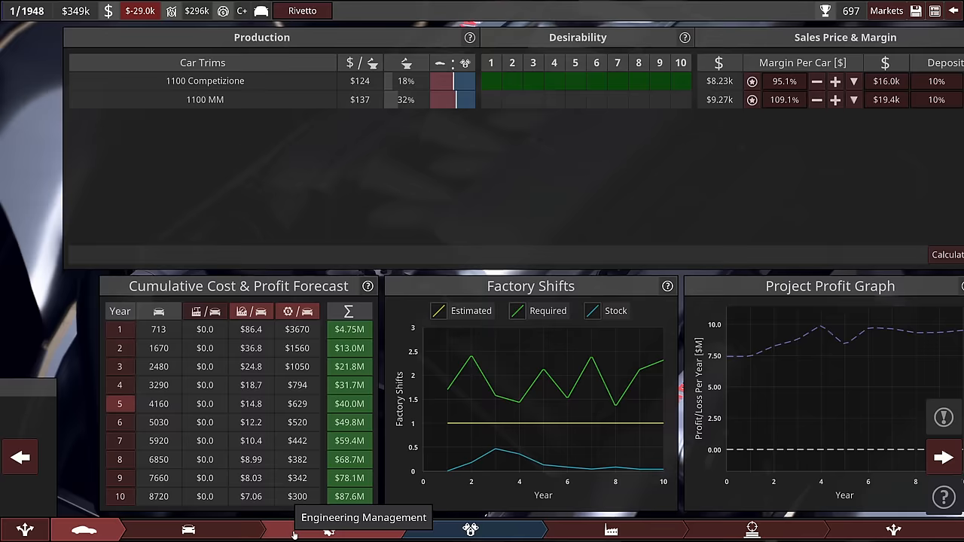
{"action": "left_click", "coordinate": [329, 530]}
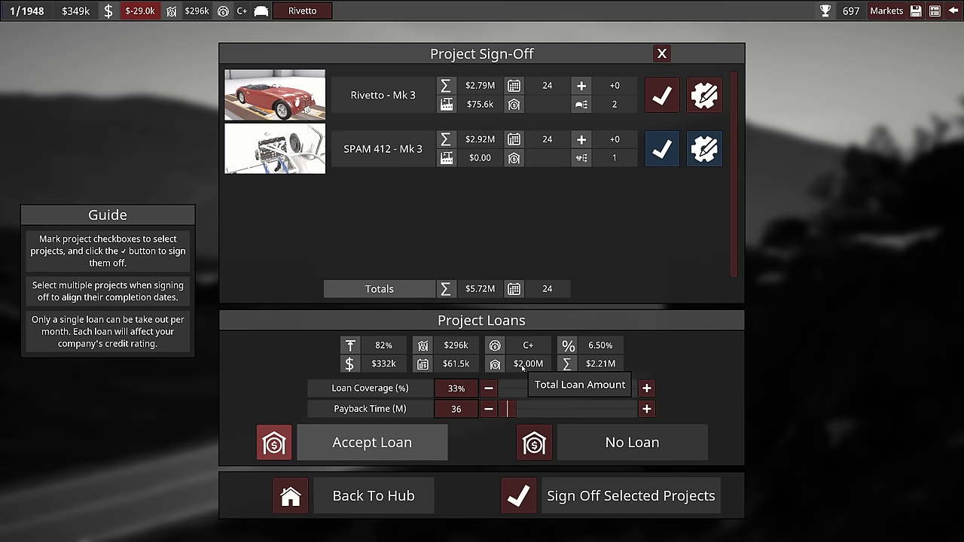
Lengthen the sign-off loan payback time to about 82 months
{"action": "left_click_drag", "start_coordinate": [508, 409], "coordinate": [576, 409]}
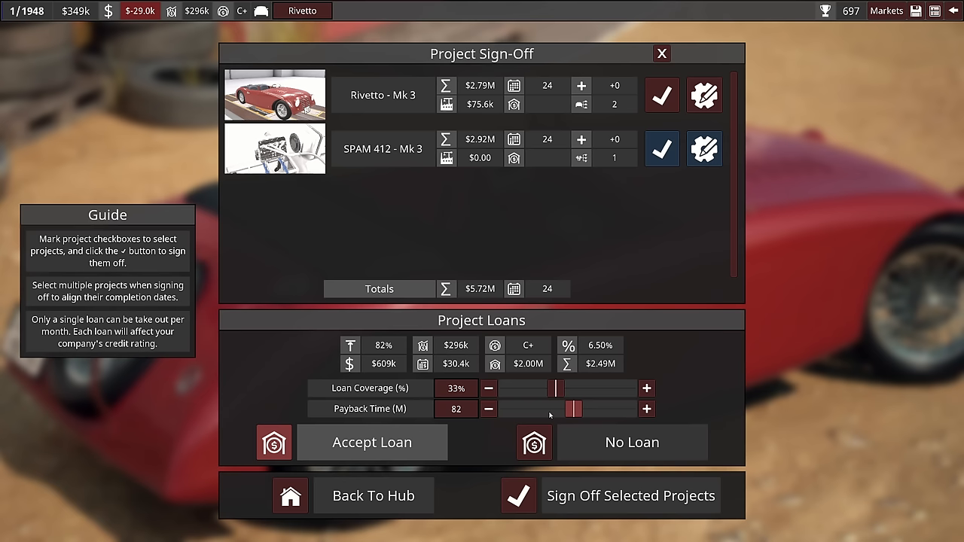
{"action": "left_click_drag", "start_coordinate": [578, 409], "coordinate": [541, 409]}
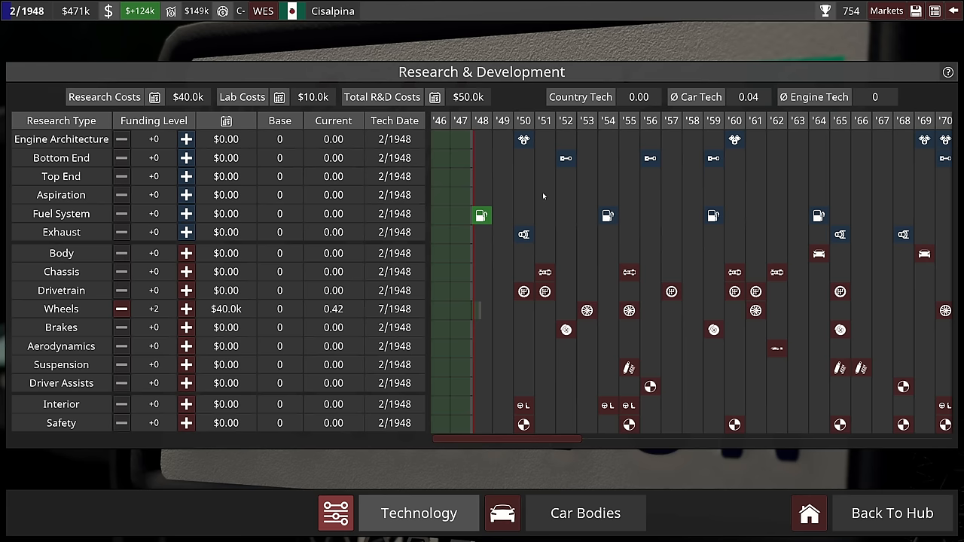
{"action": "mouse_move", "coordinate": [524, 139]}
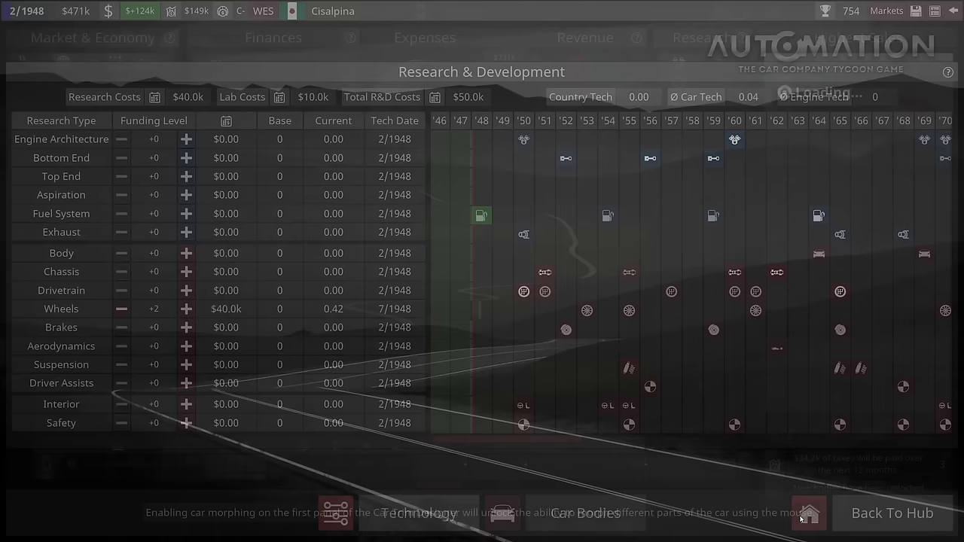
Return to the company overview showing Rivetto Mk 3 and SPAM 412 Mk 3 in production
{"action": "left_click", "coordinate": [807, 513]}
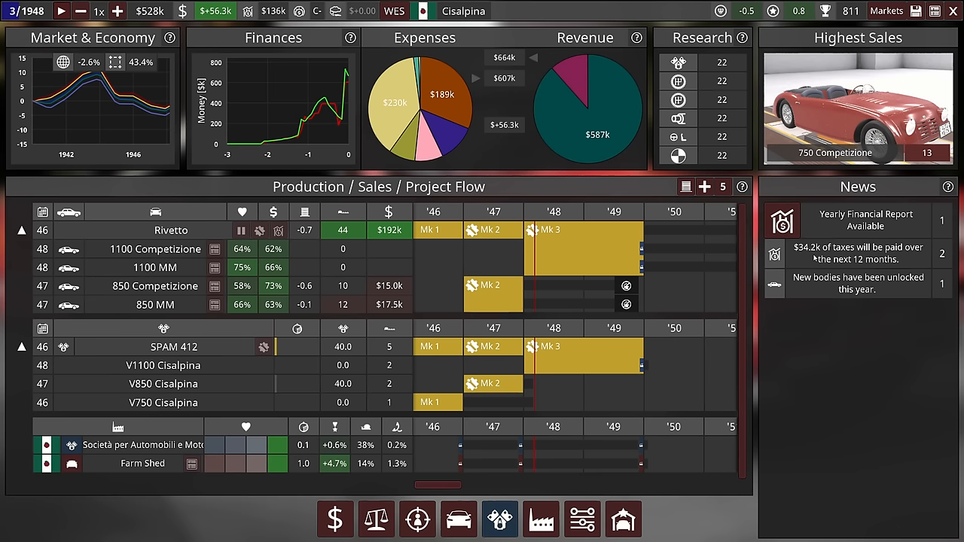
{"action": "left_click", "coordinate": [61, 11]}
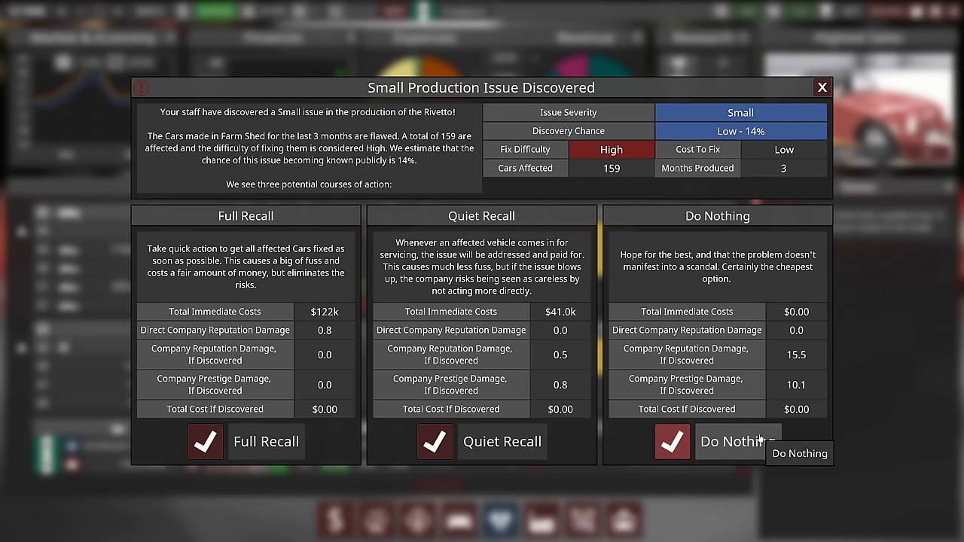
Choose Do Nothing for the small Rivetto production issue instead of recalling cars
{"action": "left_click", "coordinate": [671, 442]}
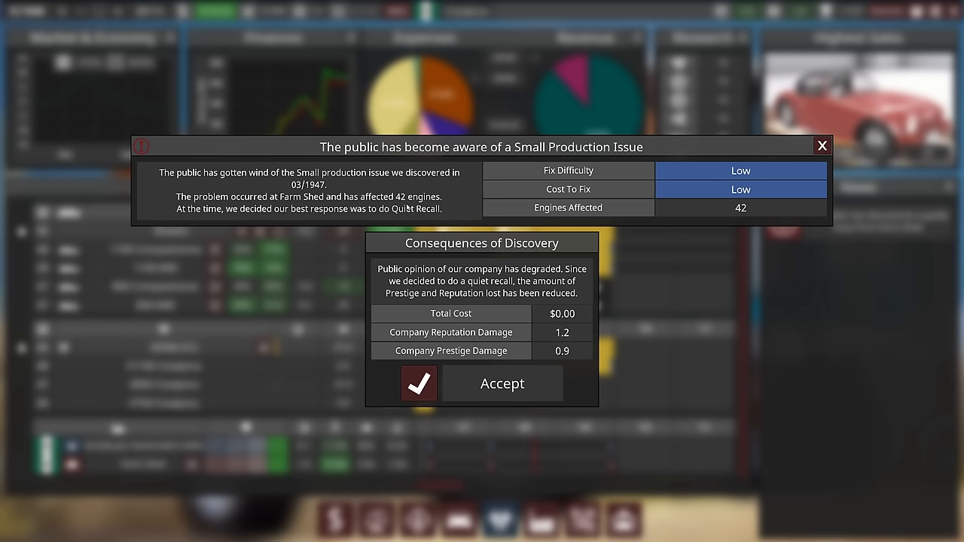
{"action": "mouse_move", "coordinate": [721, 202]}
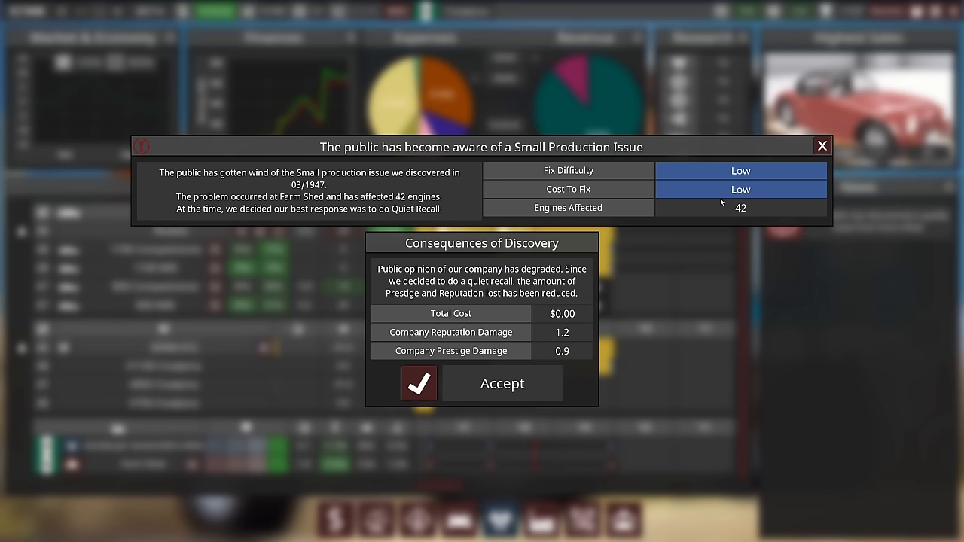
Accept the reputation and prestige consequences of the discovered production issue
{"action": "left_click", "coordinate": [502, 382]}
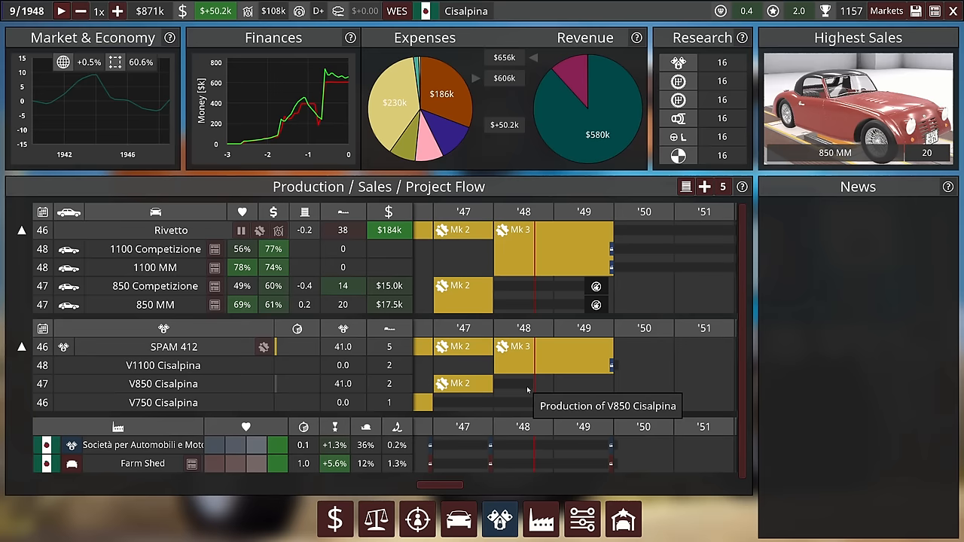
Open the Car Factories screen listing Farm Shed and Tiny 1 with their Rivetto projects
{"action": "left_click", "coordinate": [61, 11]}
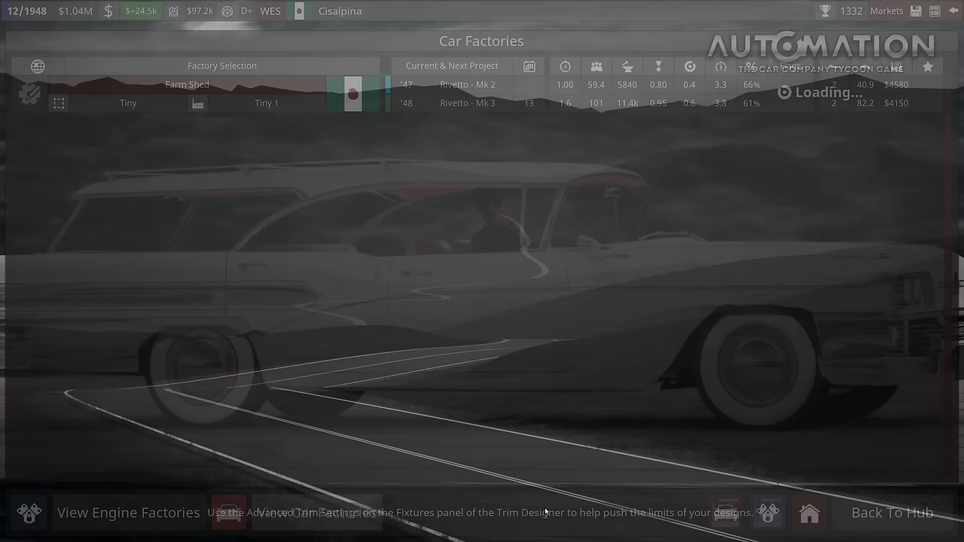
Build Engine Factory 2 as Small with iron and alu foundries, forge works, QA testing and maintenance
{"action": "left_click", "coordinate": [767, 514]}
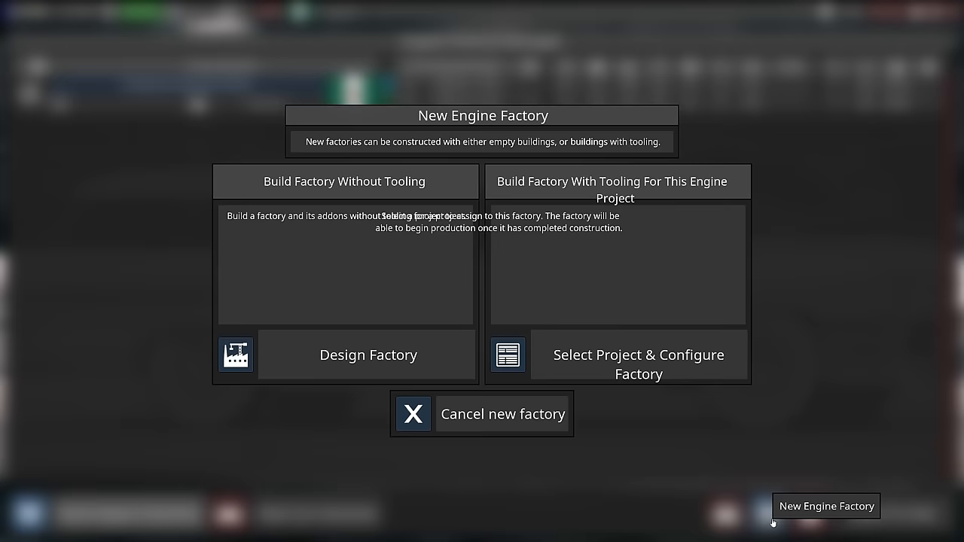
{"action": "left_click", "coordinate": [368, 355]}
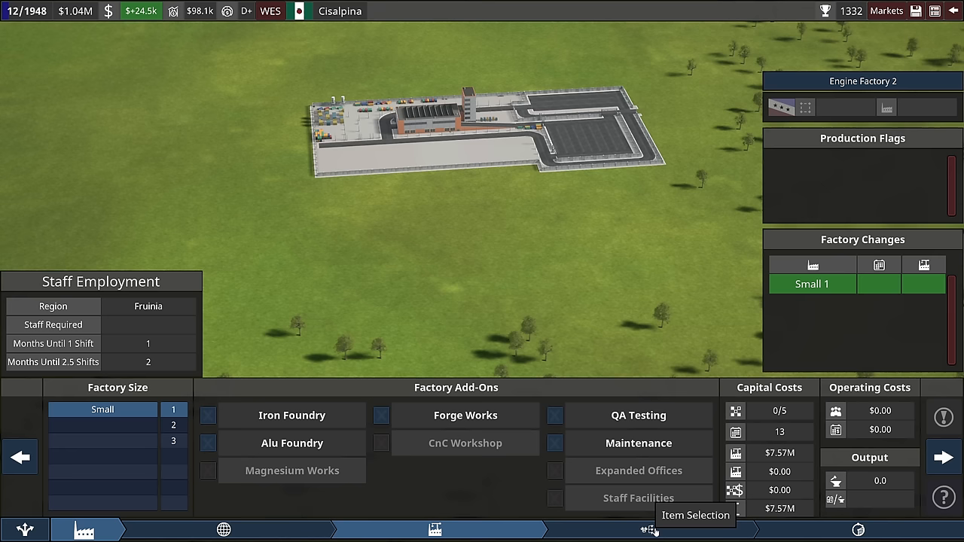
{"action": "left_click", "coordinate": [648, 530]}
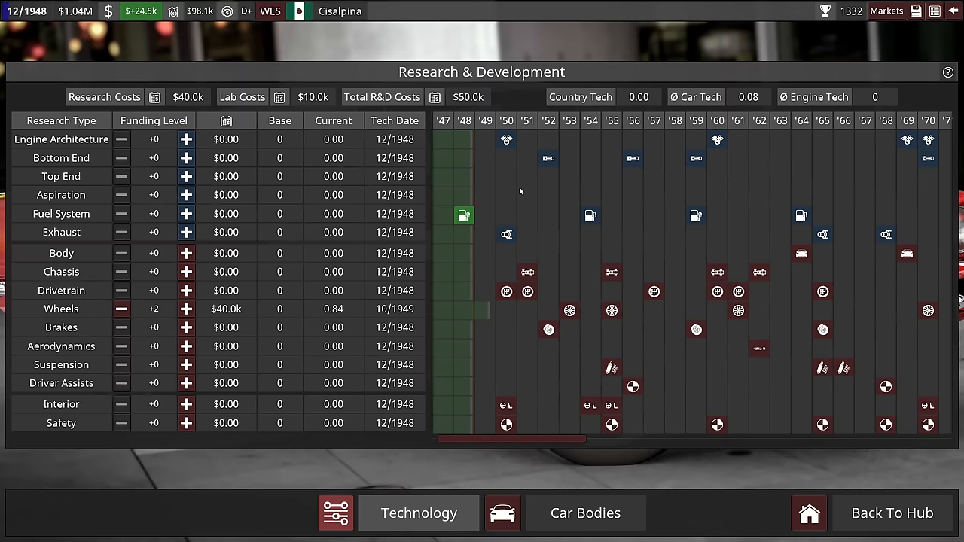
Raise Wheels research funding to +2 for $40.0k
{"action": "left_click", "coordinate": [186, 138]}
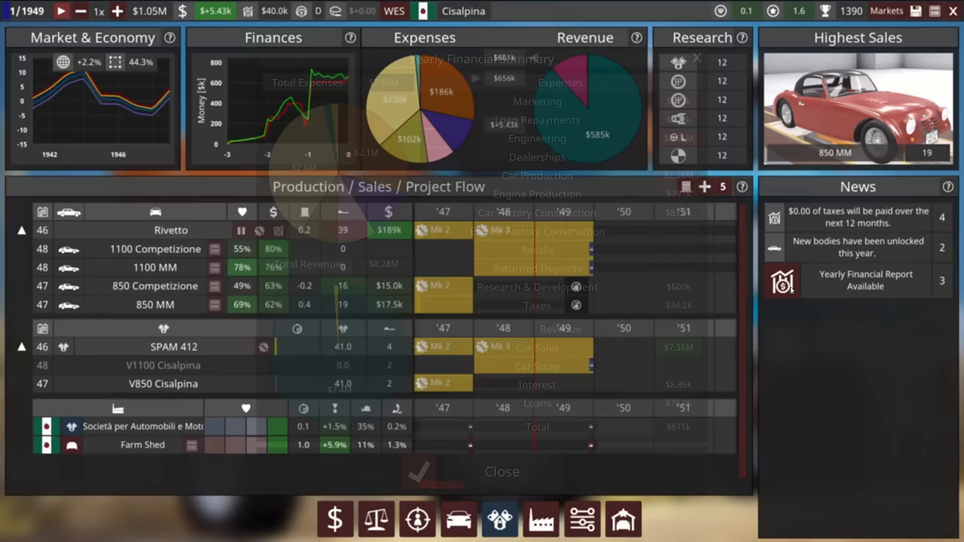
Read the yearly financial report ($7.60M expenses, $8.28M revenue, $675k total) and close it
{"action": "left_click", "coordinate": [502, 472]}
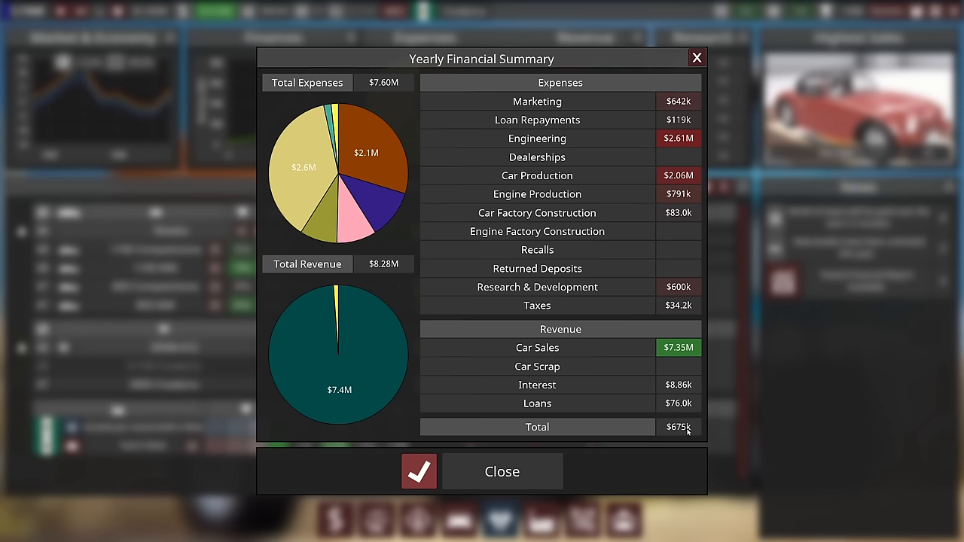
{"action": "mouse_move", "coordinate": [393, 355]}
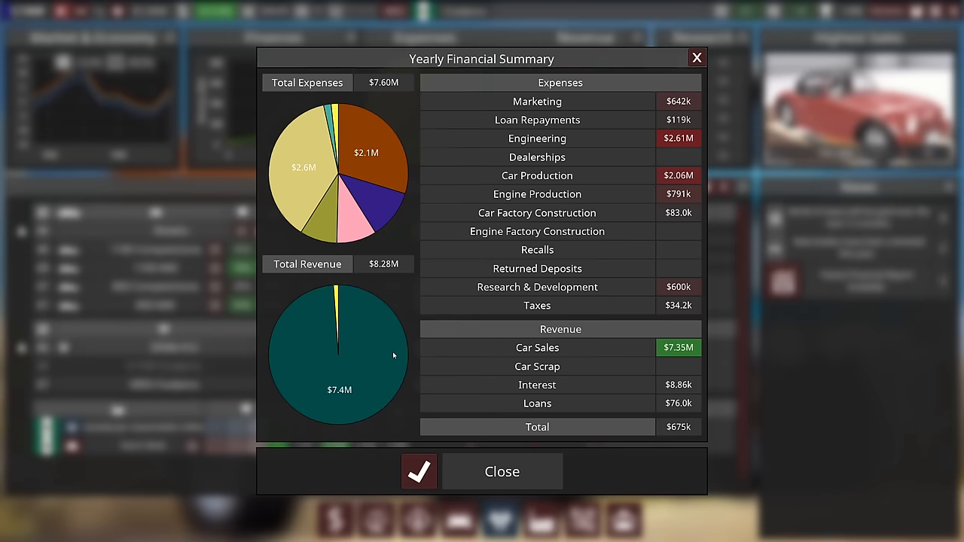
{"action": "mouse_move", "coordinate": [387, 271]}
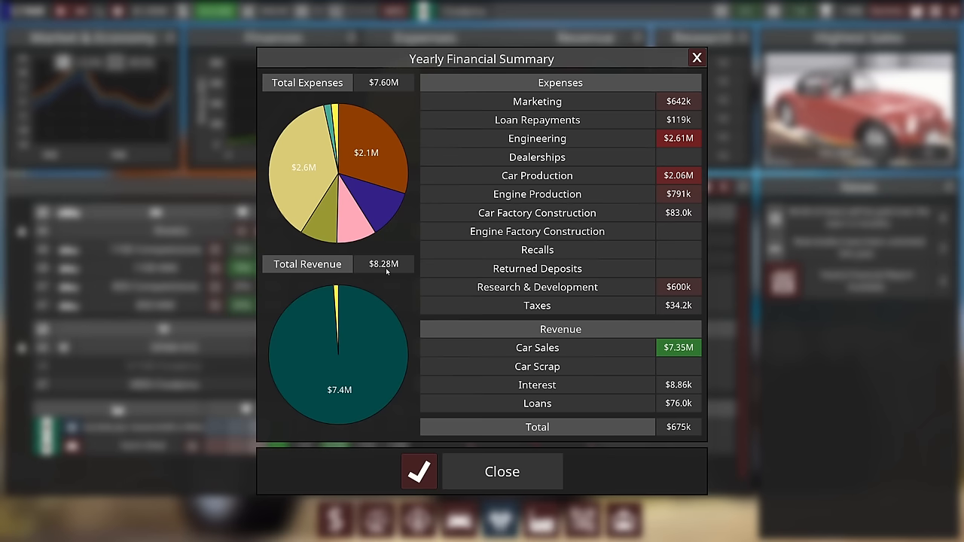
{"action": "left_click", "coordinate": [502, 471]}
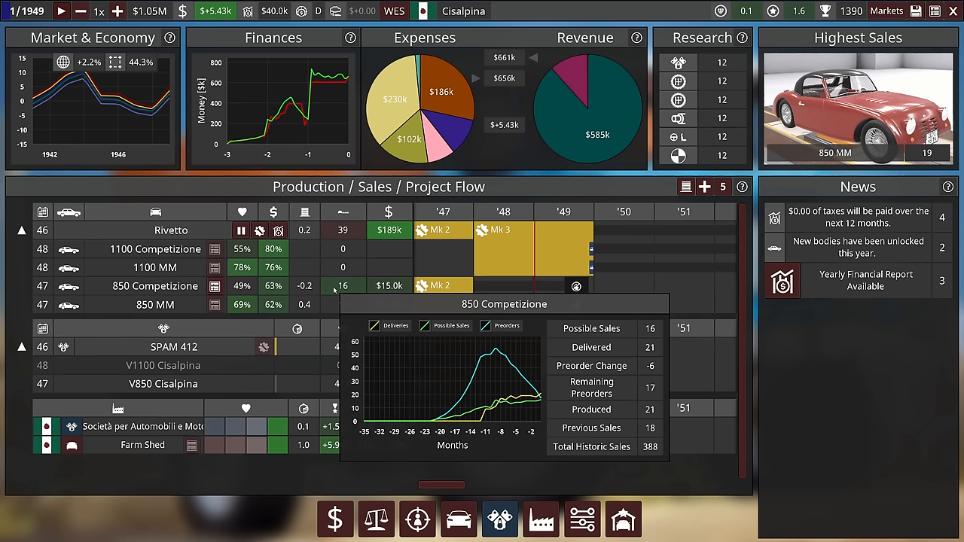
View the 850 Competizione sales graph and company valuation while time runs to July 1949
{"action": "left_click", "coordinate": [80, 11]}
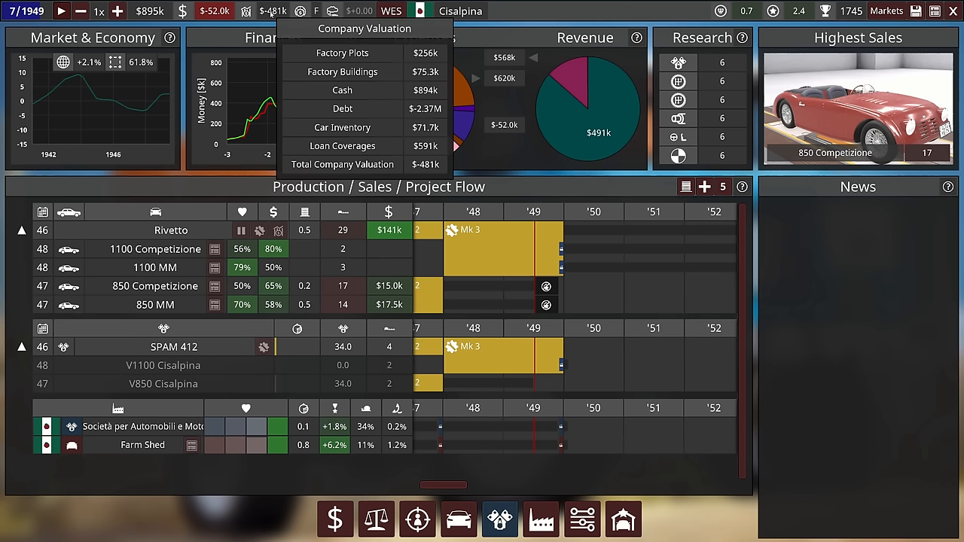
{"action": "left_click", "coordinate": [61, 11]}
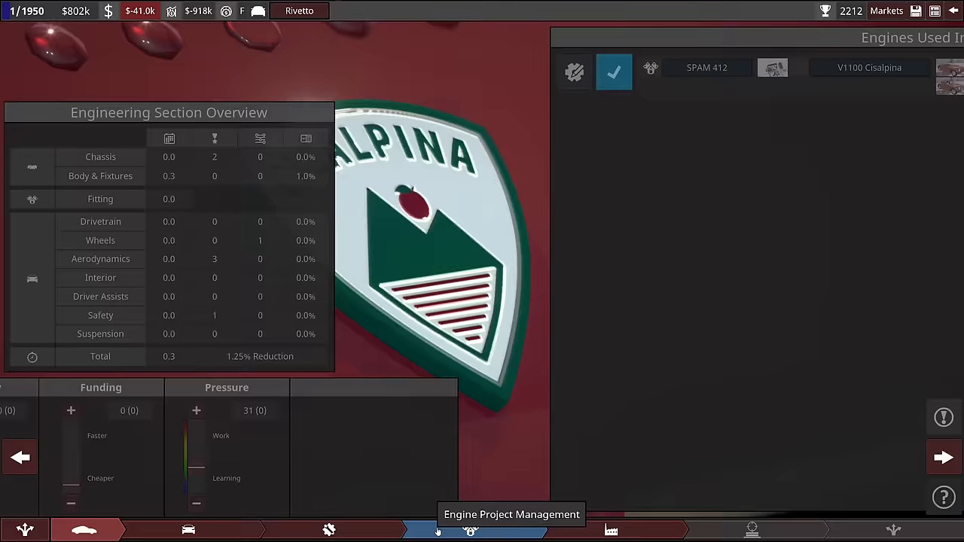
Go to Engine Project Management for the Rivetto facelift using the SPAM 412 engine
{"action": "left_click", "coordinate": [471, 530]}
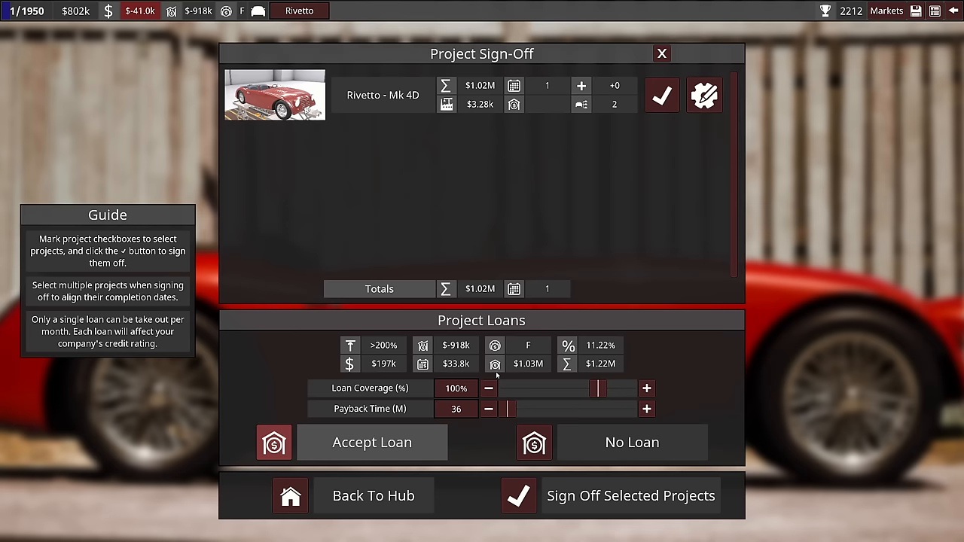
View Rivetto Mk 4D sign-off at $1.02M with a 100% loan over 36 months
{"action": "left_click", "coordinate": [662, 53]}
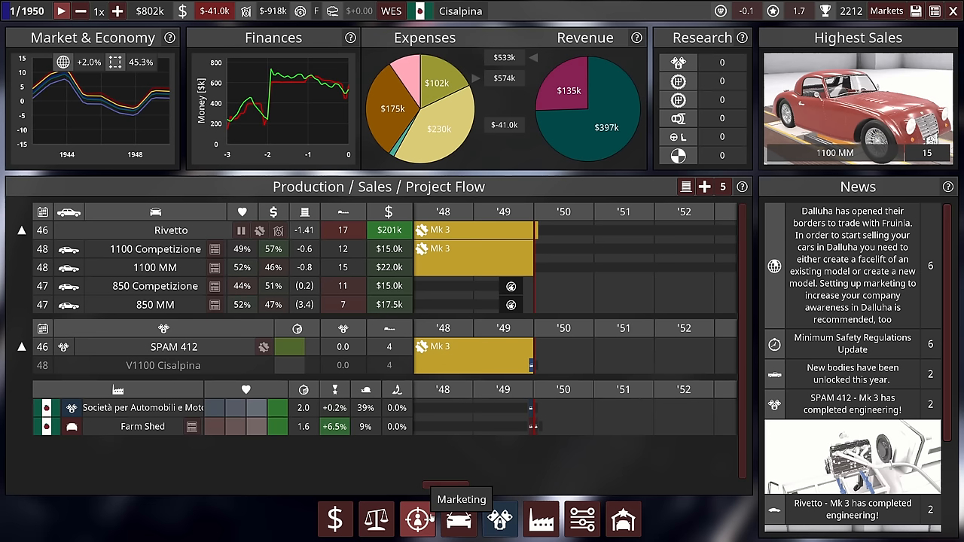
Return to the hub and check news of Rivetto Mk 3 and SPAM 412 Mk 3 completion
{"action": "left_click", "coordinate": [419, 520]}
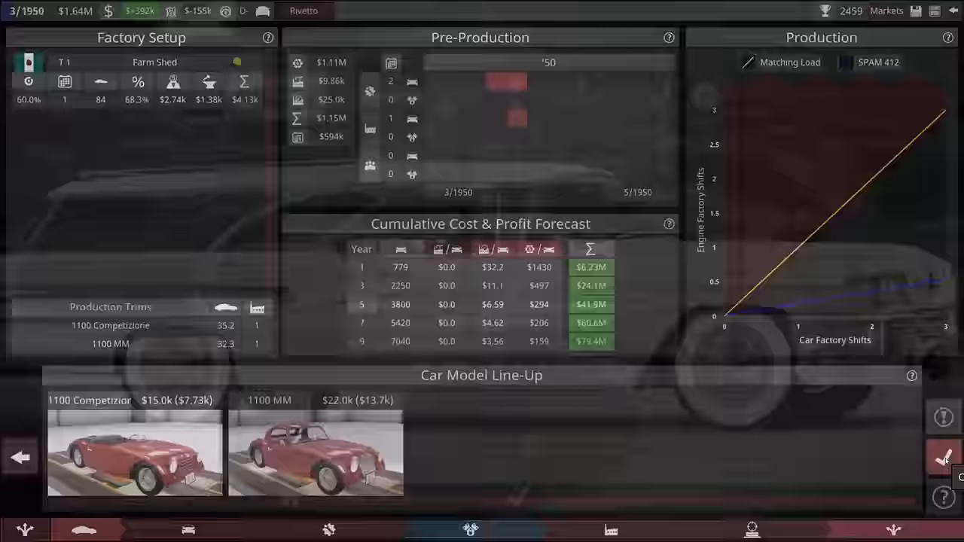
Sign off the Rivetto Mk 4D facelift project for production
{"action": "left_click", "coordinate": [944, 457]}
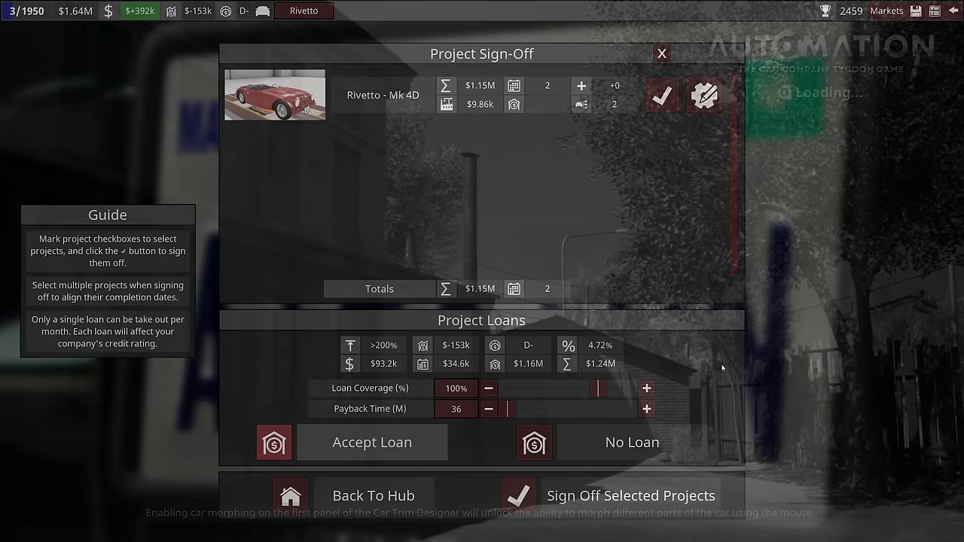
{"action": "left_click", "coordinate": [661, 54]}
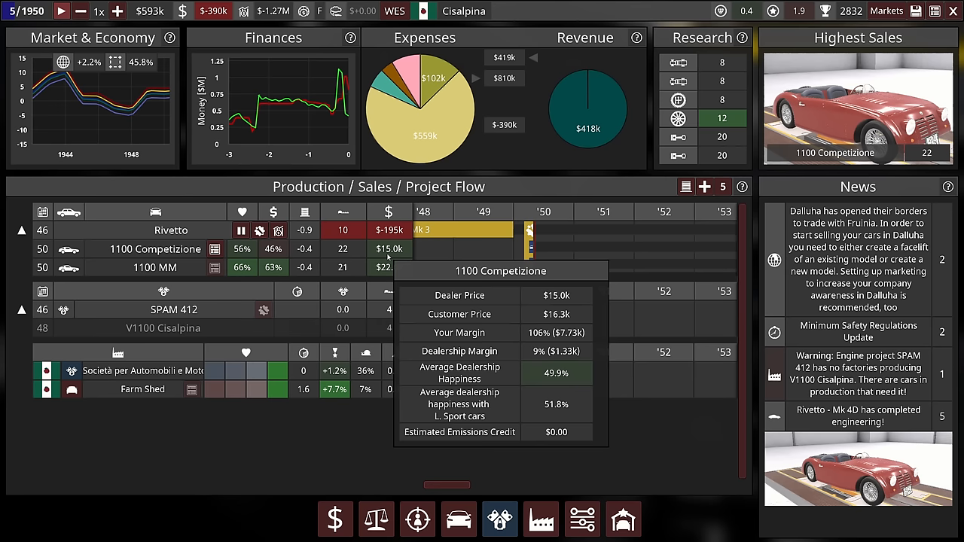
Check the 1100 Competizione revenue margins, then pause game time from the top bar
{"action": "left_click", "coordinate": [62, 10]}
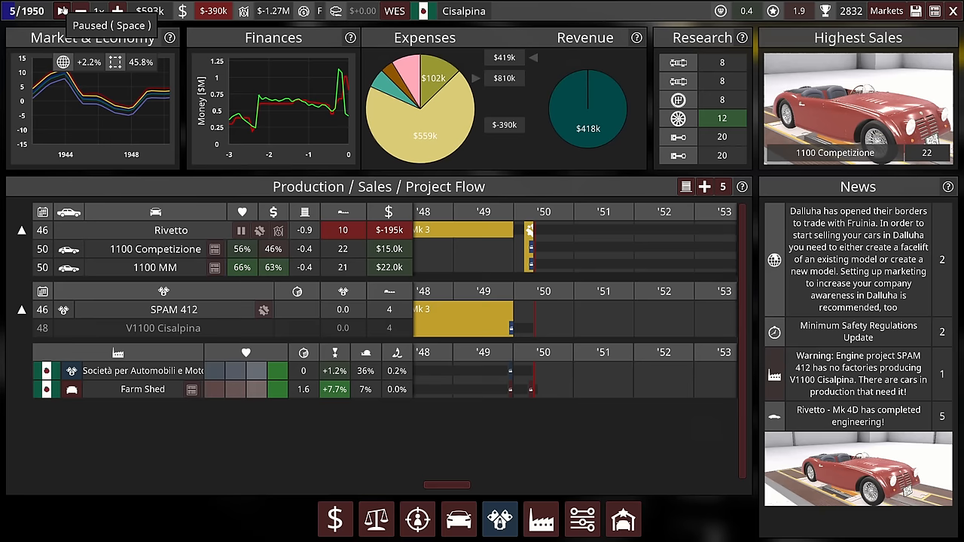
{"action": "left_click", "coordinate": [887, 11]}
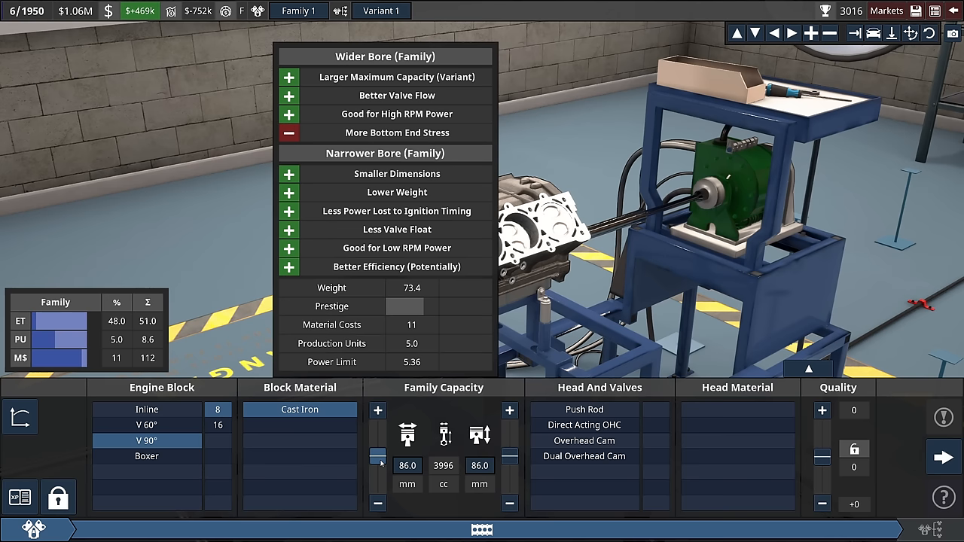
Shrink the V90 cast-iron V8 family's bore and stroke down to about 1900 cc
{"action": "left_click_drag", "start_coordinate": [379, 452], "coordinate": [379, 471]}
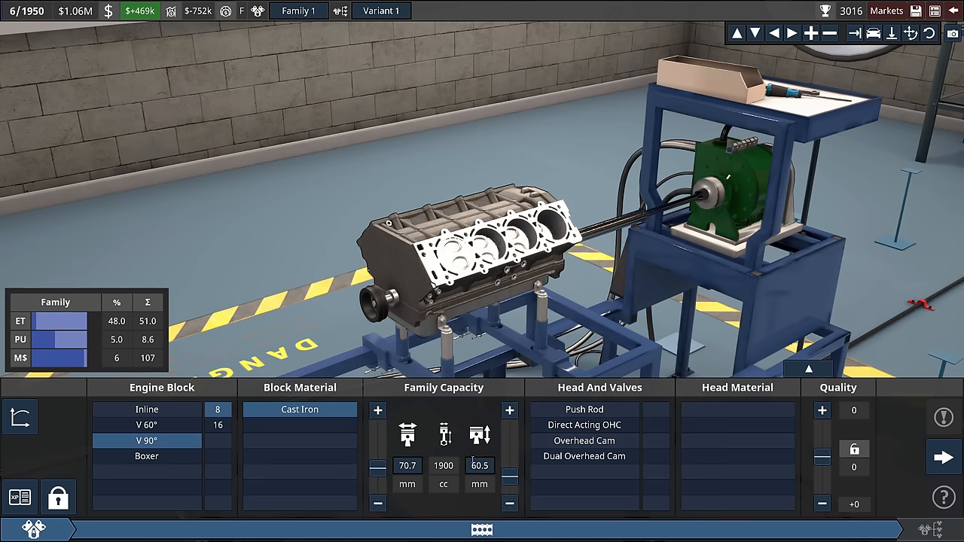
{"action": "left_click", "coordinate": [584, 425]}
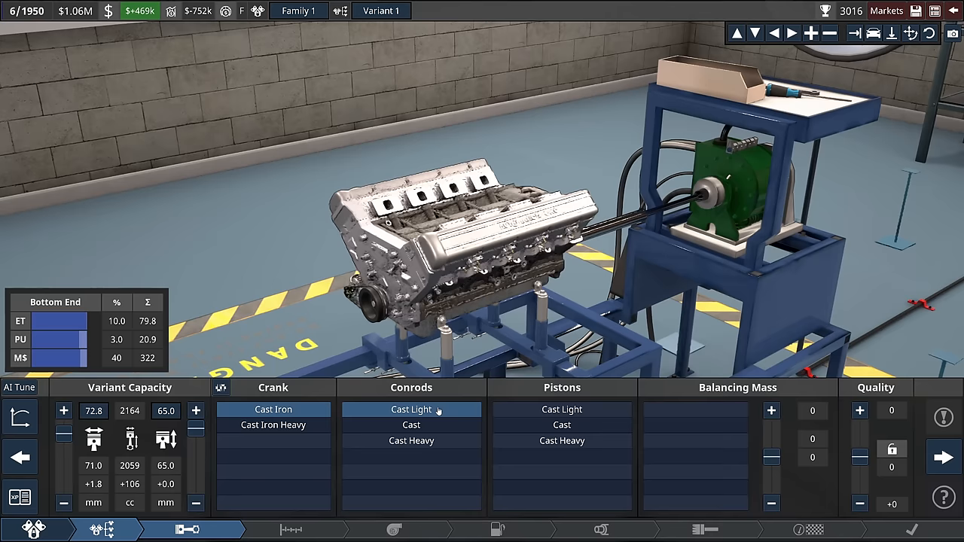
Fit Cast Light conrods, Perf. High twin-carb manifold, no first muffler, and a Baffled second muffler
{"action": "left_click", "coordinate": [498, 530]}
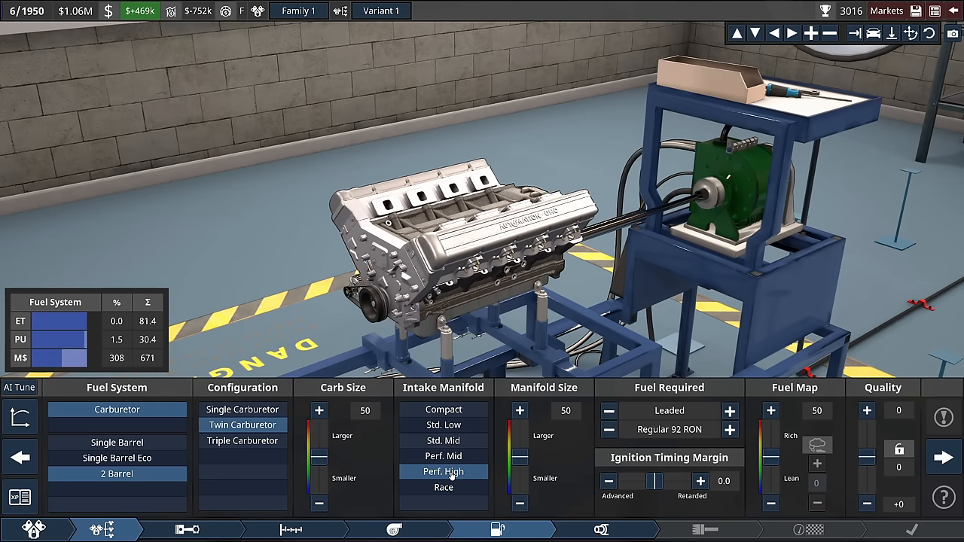
{"action": "left_click", "coordinate": [602, 529]}
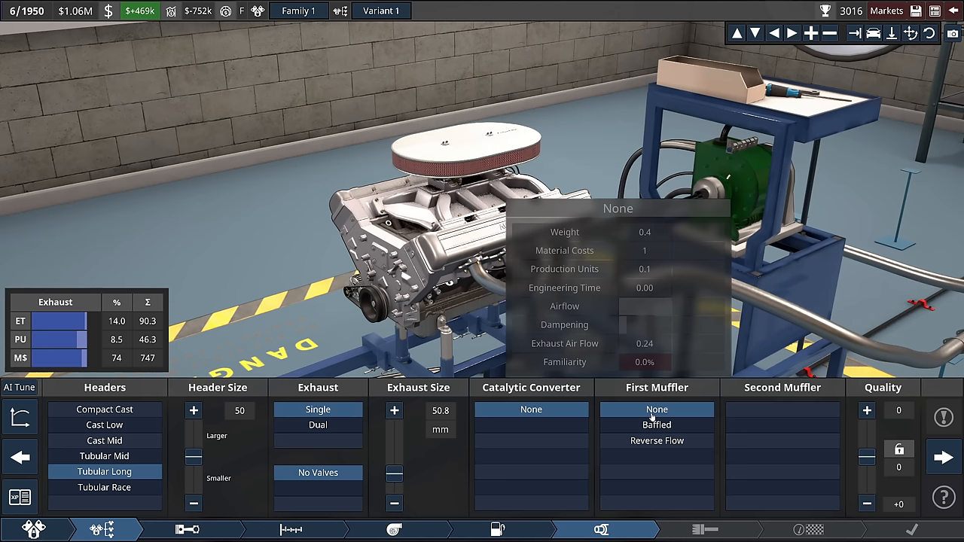
{"action": "left_click", "coordinate": [782, 425]}
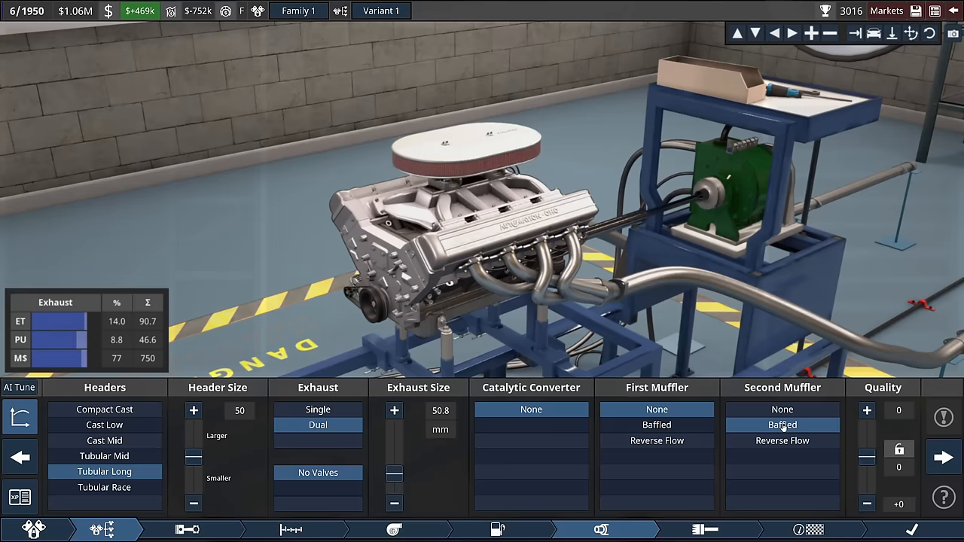
{"action": "left_click", "coordinate": [292, 530]}
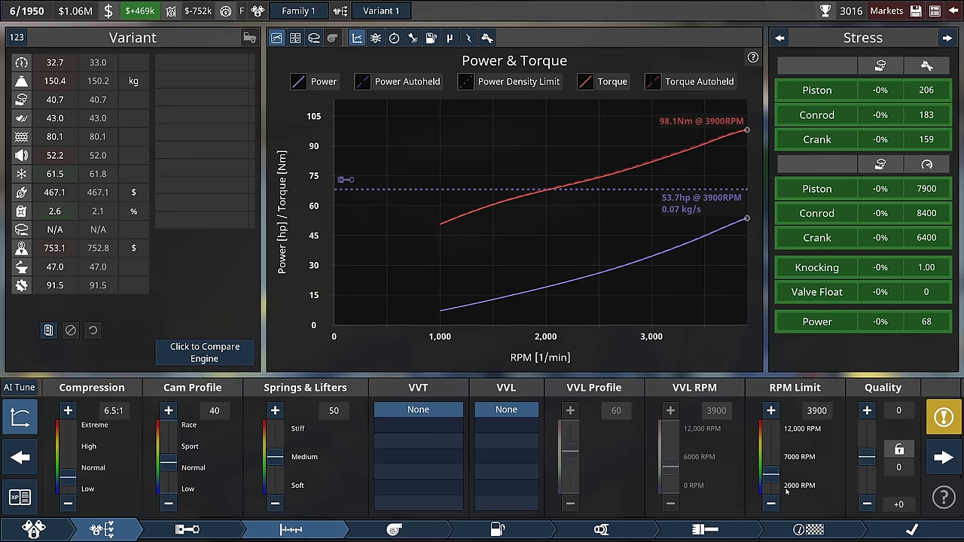
Fit a harmonic damper and fine-tune the variant stroke to reach 2024 cc
{"action": "left_click", "coordinate": [186, 529]}
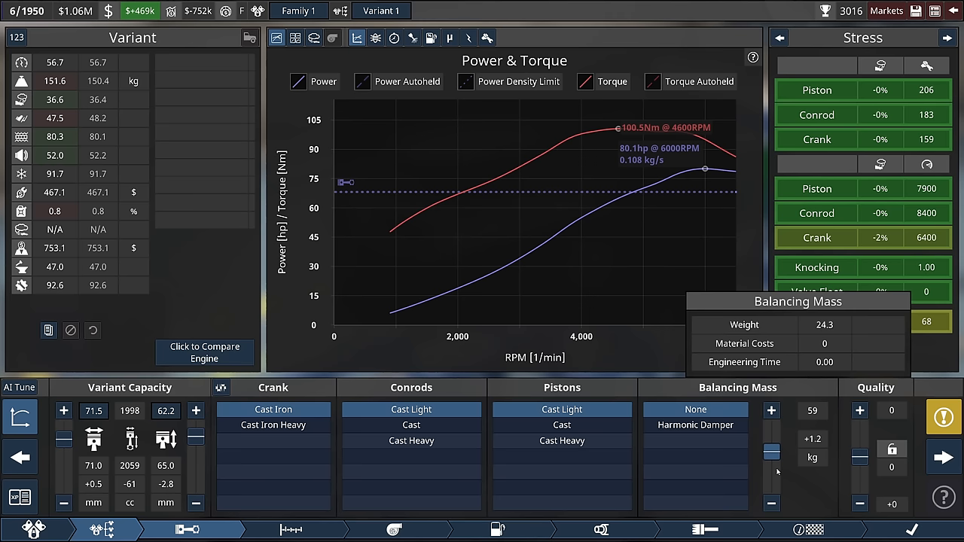
{"action": "left_click", "coordinate": [695, 425]}
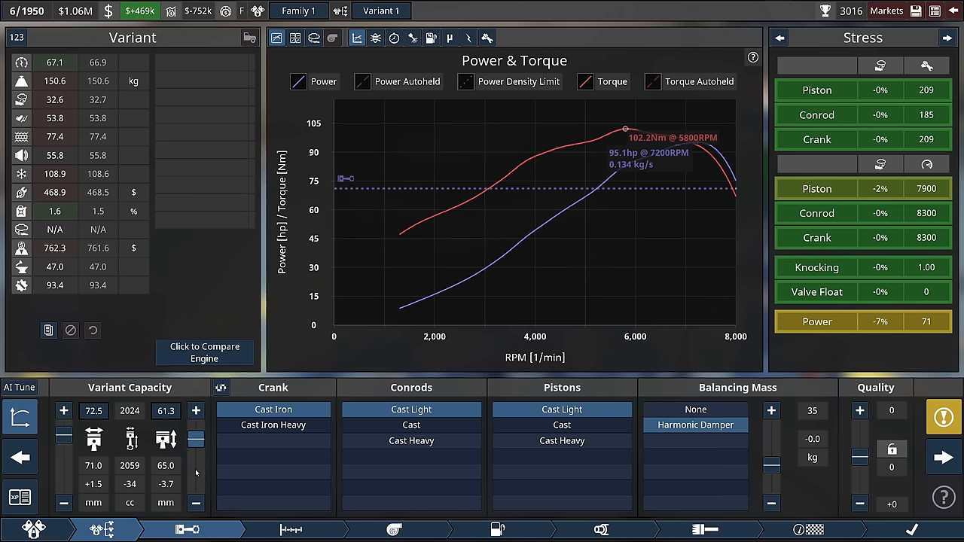
{"action": "left_click", "coordinate": [600, 529]}
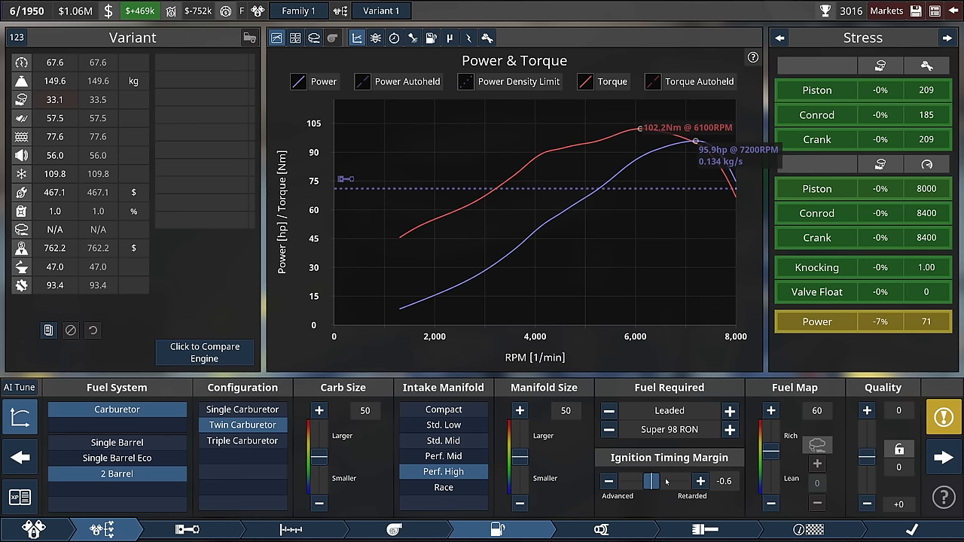
Adjust timing and cam, fit the Race intake, and raise carb size to 82 and manifold size to 35
{"action": "left_click", "coordinate": [293, 38]}
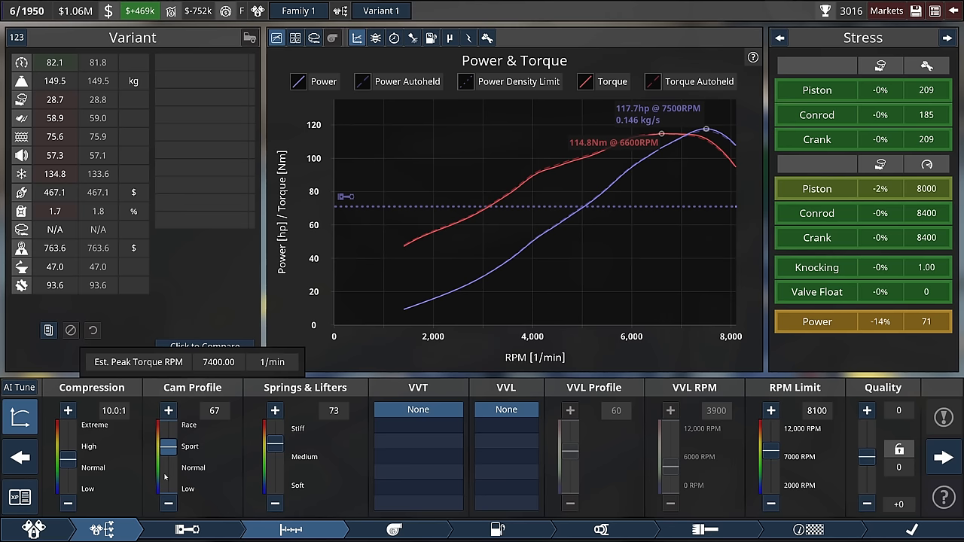
{"action": "left_click", "coordinate": [497, 530]}
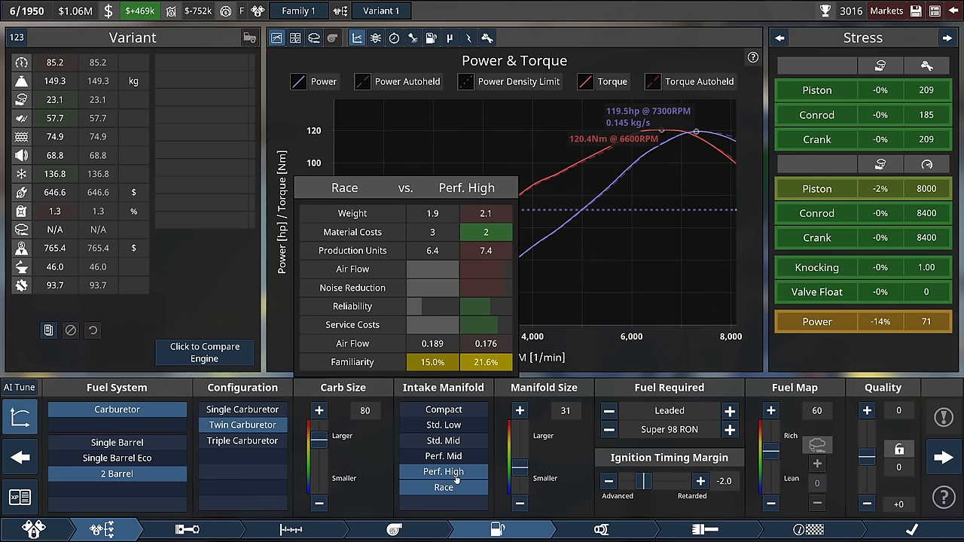
{"action": "left_click", "coordinate": [443, 488]}
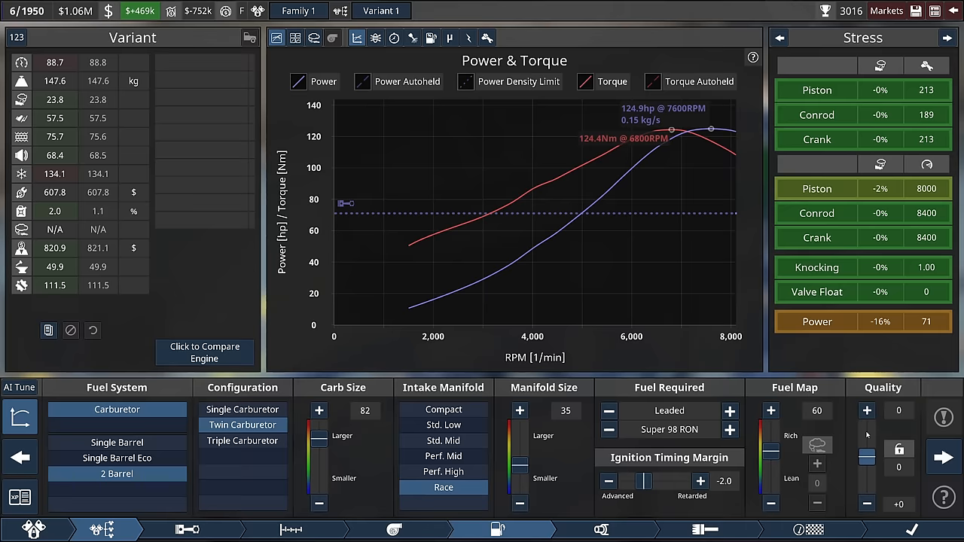
{"action": "left_click", "coordinate": [602, 530]}
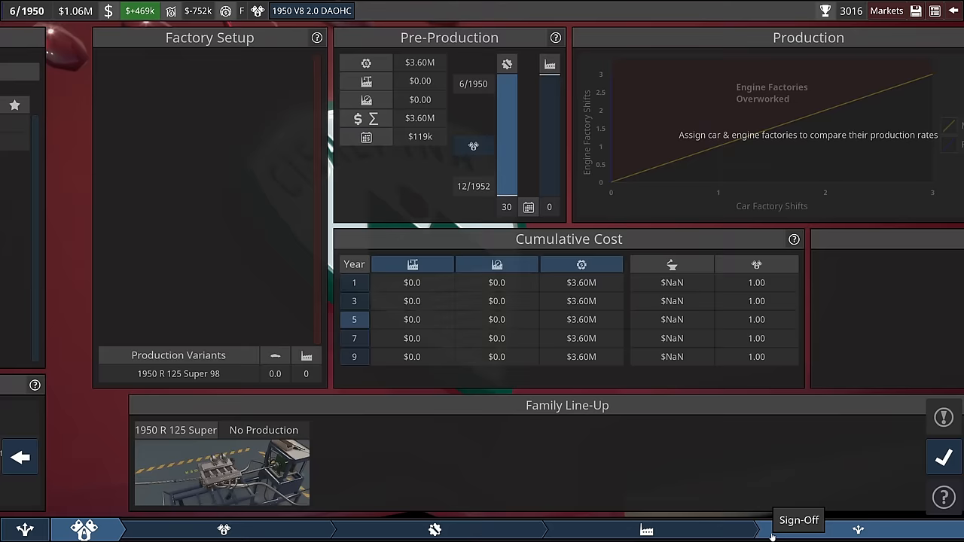
Set Engineering funding to 15 and pressure to 52 for a 30-month, $3.47M plan
{"action": "left_click", "coordinate": [944, 457]}
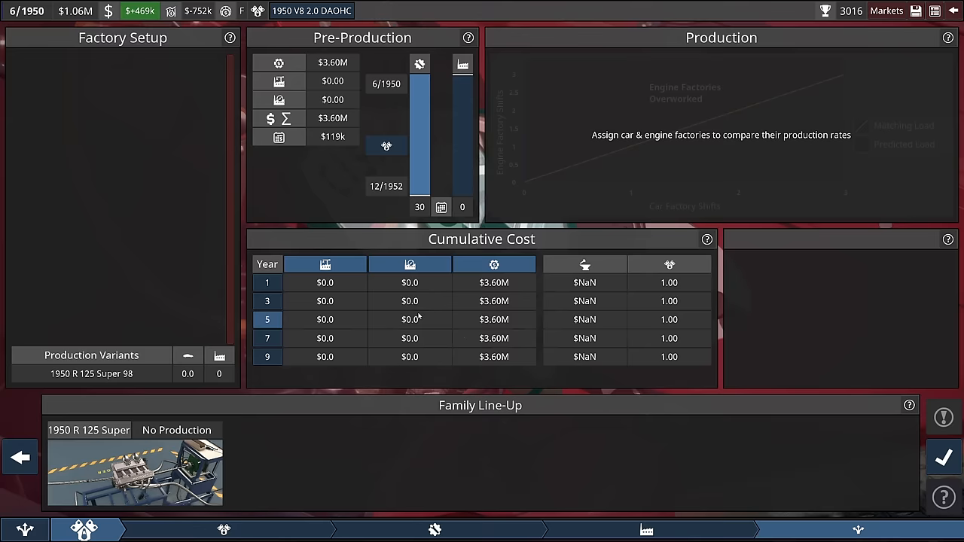
{"action": "left_click", "coordinate": [84, 529]}
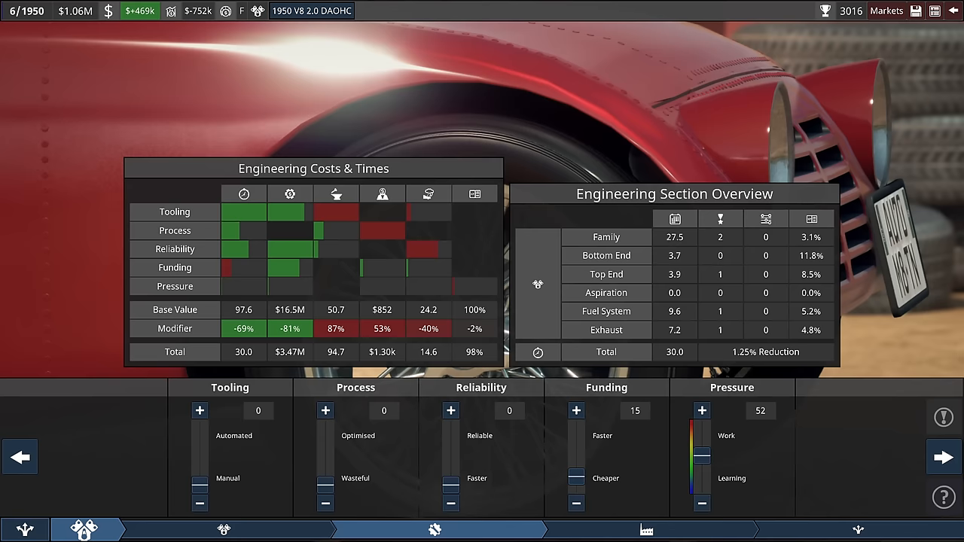
Sign off the 1950 V8 2.0 DAOHC project with No Loan and agree to confirm
{"action": "left_click", "coordinate": [943, 457]}
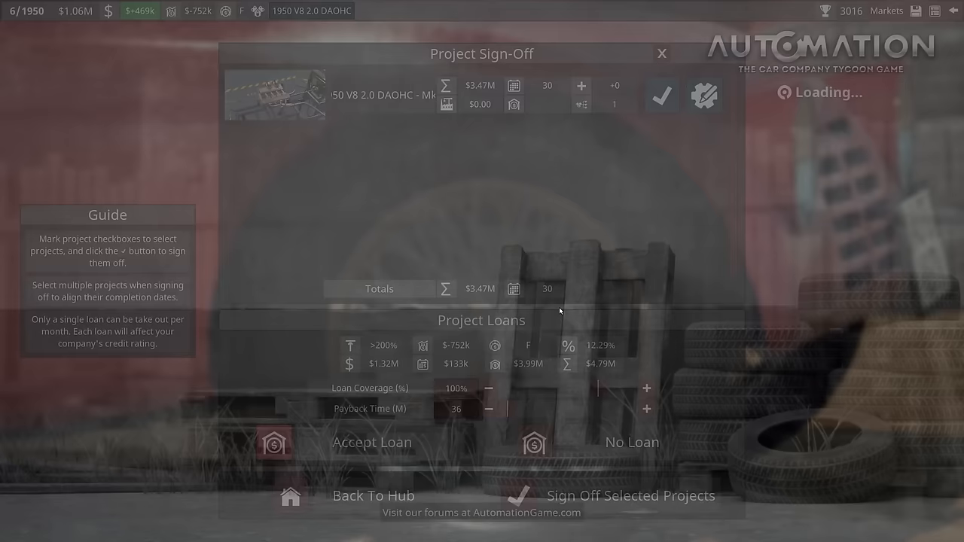
{"action": "left_click", "coordinate": [630, 496]}
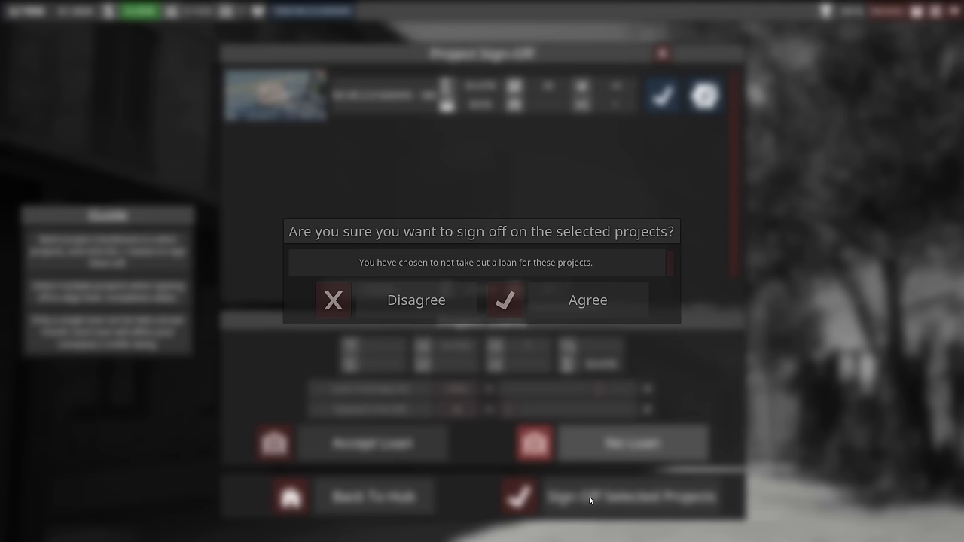
{"action": "left_click", "coordinate": [587, 300]}
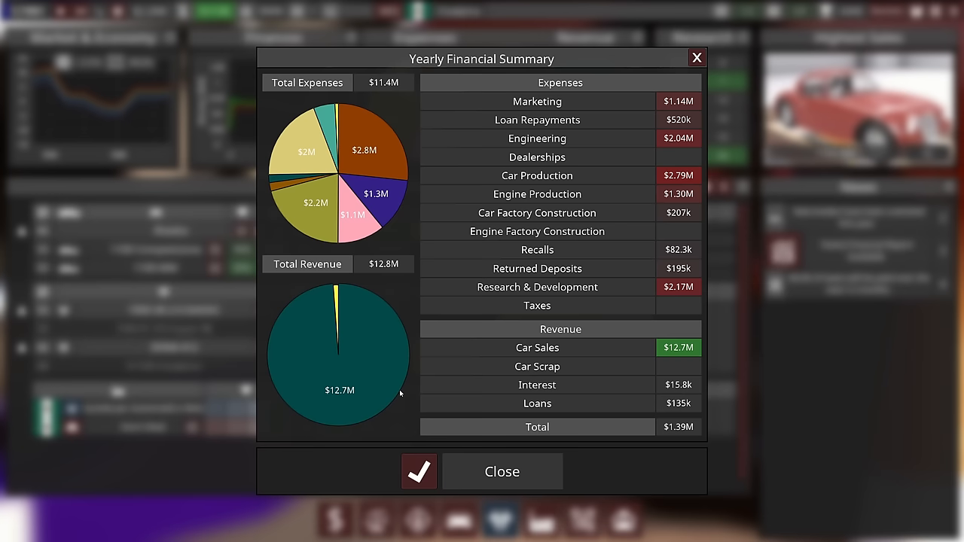
Dismiss the 1951 summary and view the Light Sport Premium sales breakdown in Markets
{"action": "left_click", "coordinate": [502, 470]}
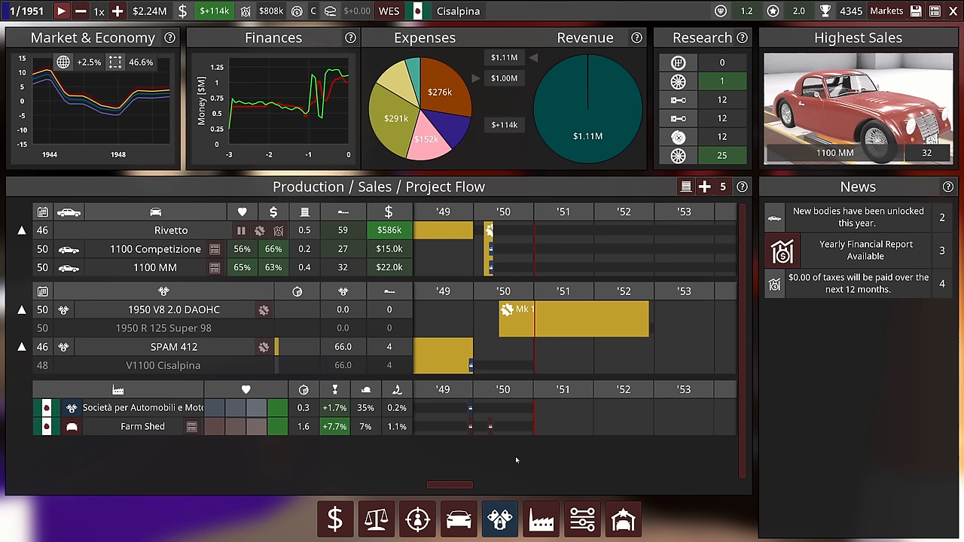
{"action": "left_click", "coordinate": [886, 11]}
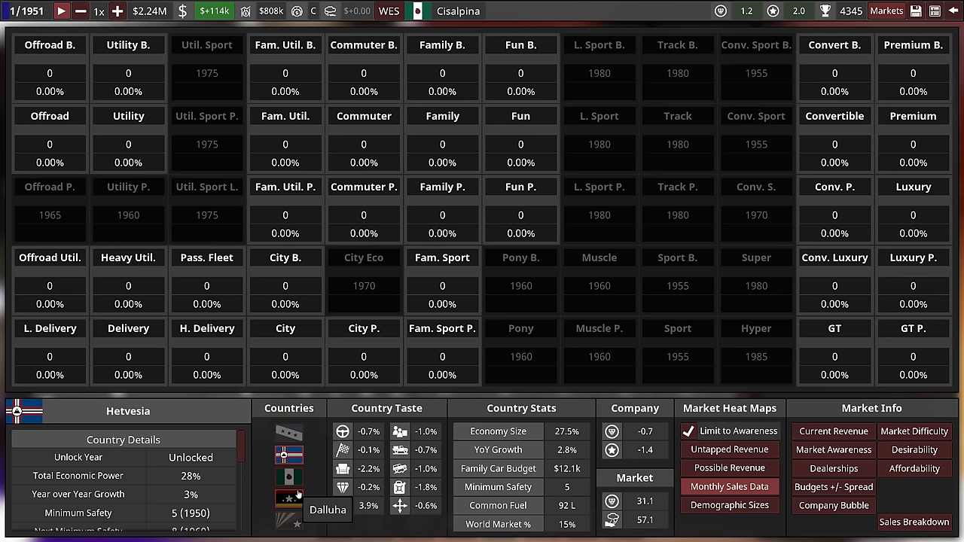
{"action": "left_click", "coordinate": [914, 522]}
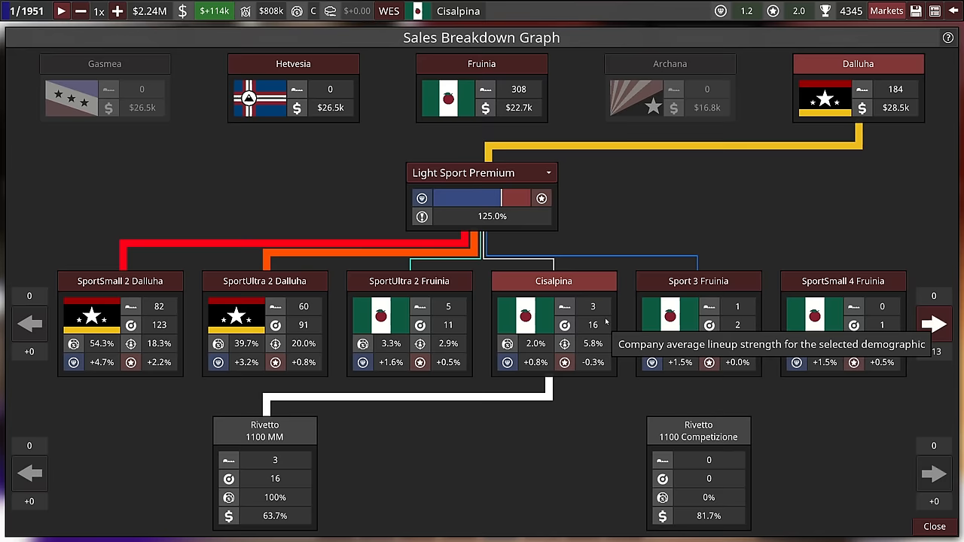
{"action": "mouse_move", "coordinate": [449, 306]}
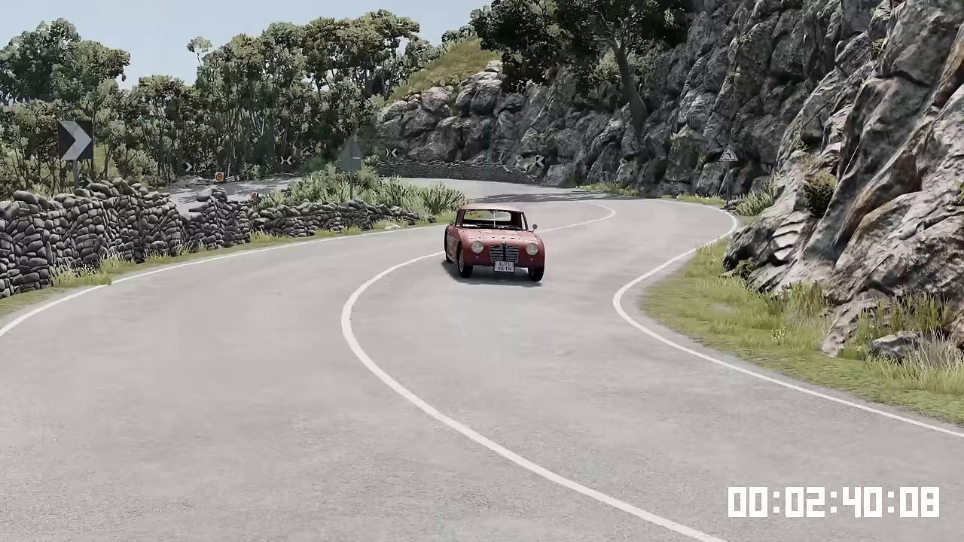
Drive the red Rivetto through the mountain bends and switch to the driver's-seat camera
{"action": "key", "text": "c"}
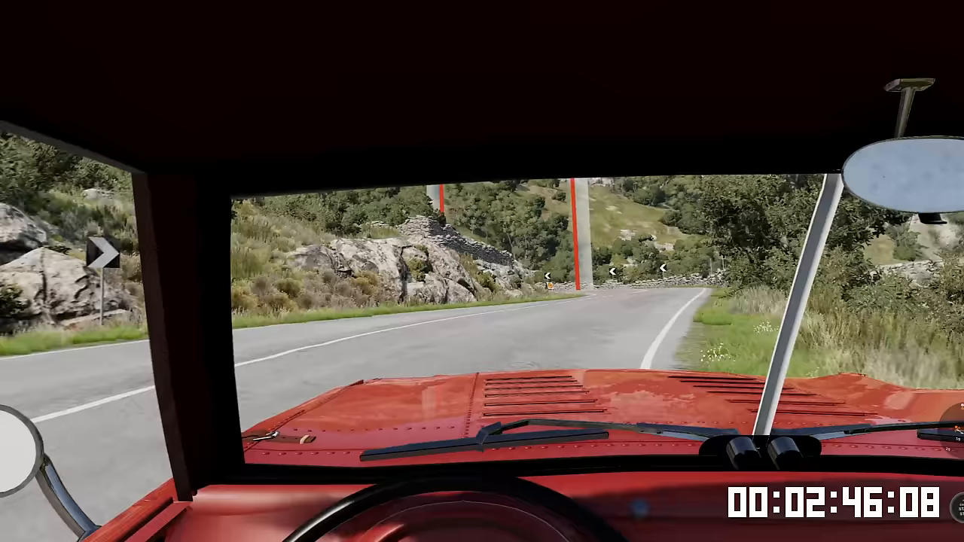